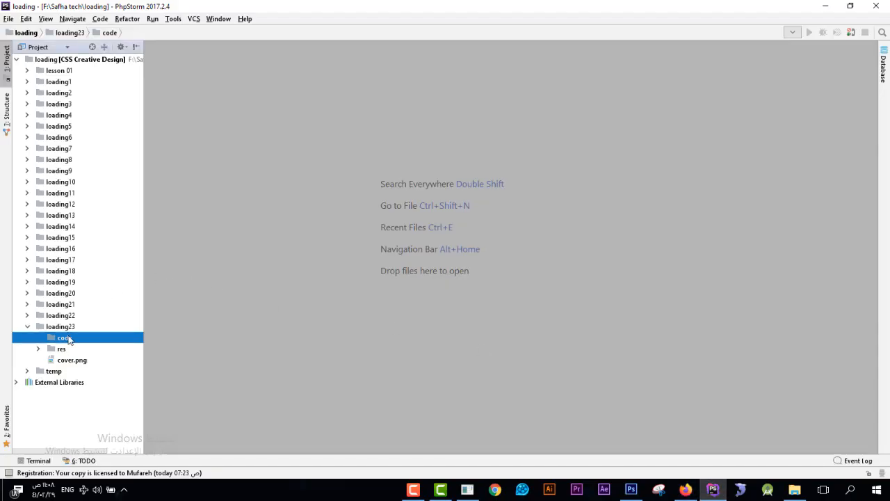
Create a new HTML 5 file named loading23 in the code folder
right_click(64, 338)
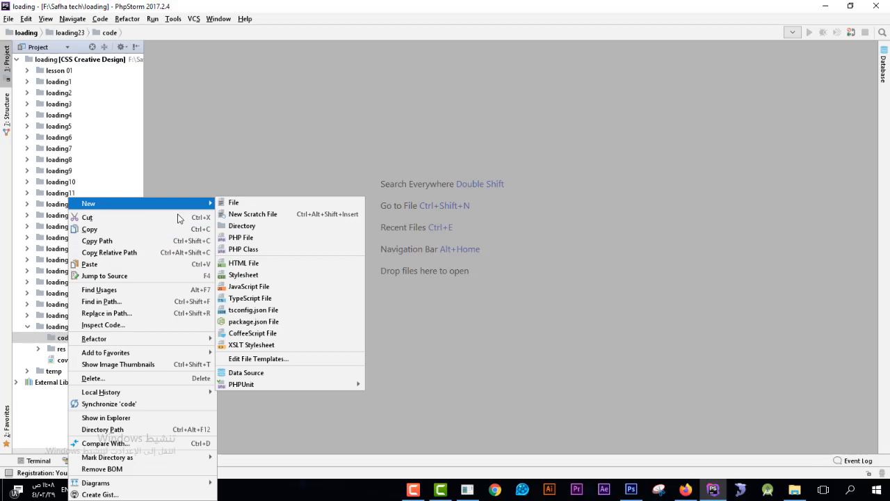
left_click(243, 262)
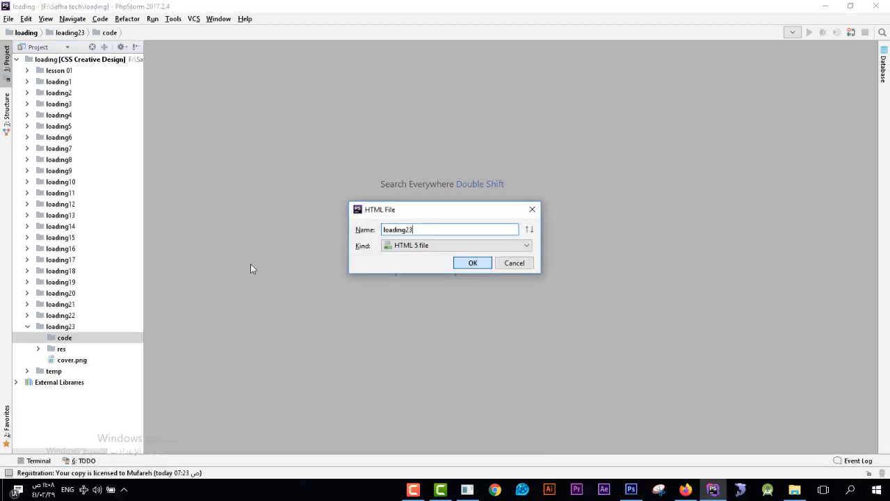
left_click(473, 261)
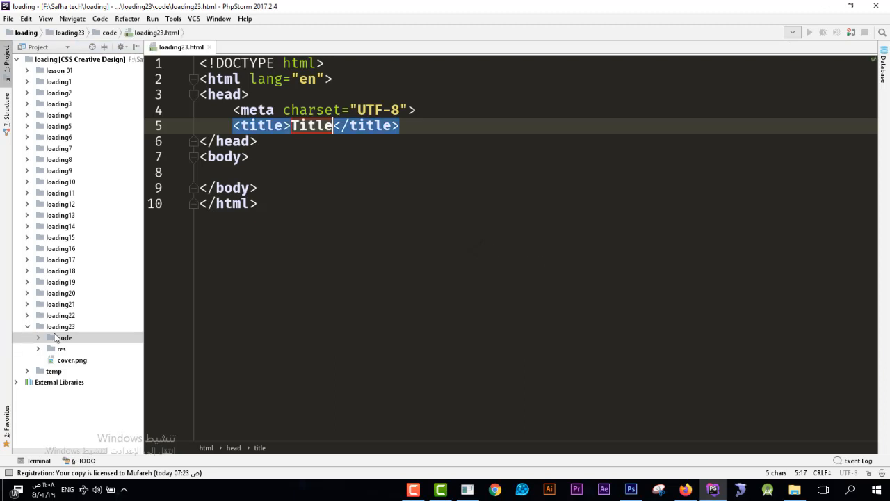
Create a new stylesheet named style in the same code folder
right_click(64, 338)
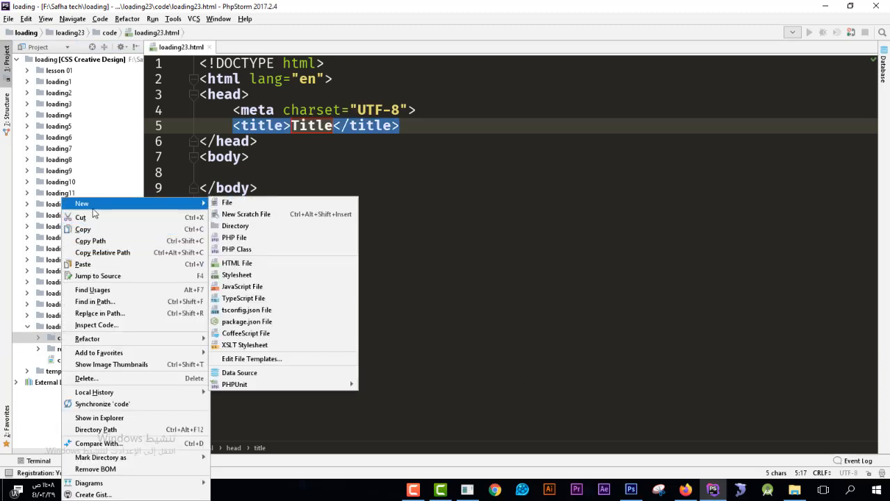
left_click(237, 274)
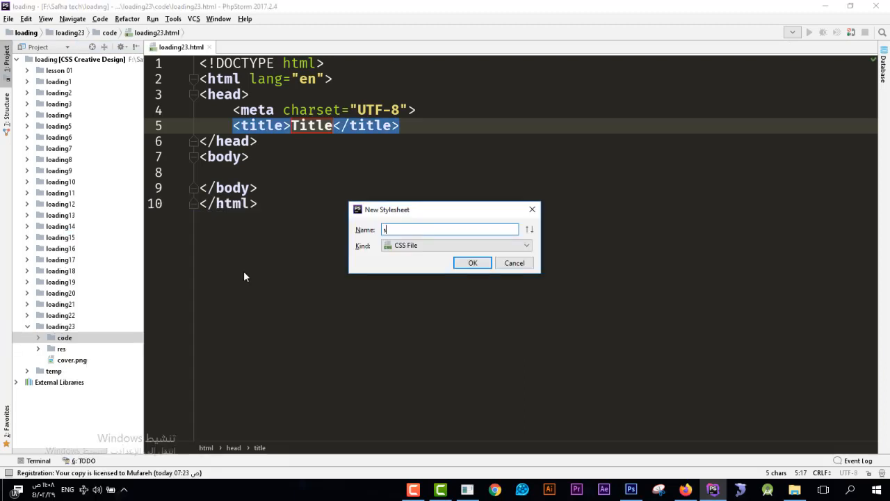
left_click(473, 262)
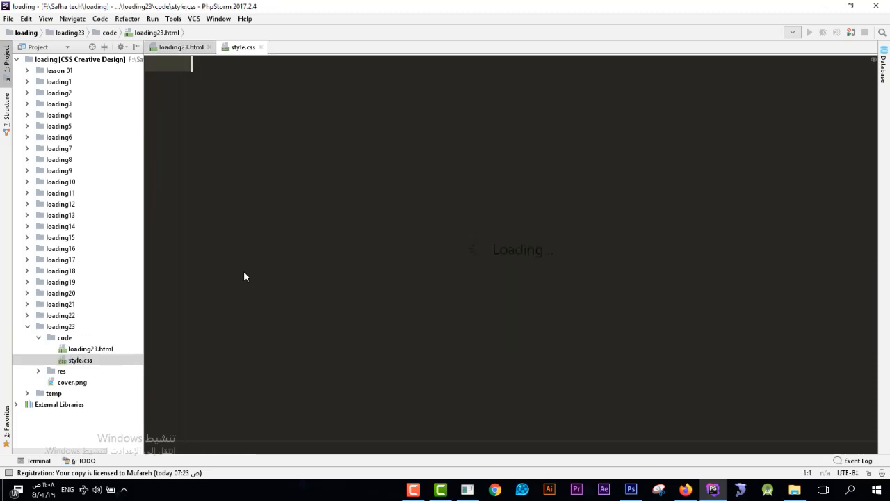
Add a link tag in the loading23.html head with href style.css and rel stylesheet
left_click(181, 48)
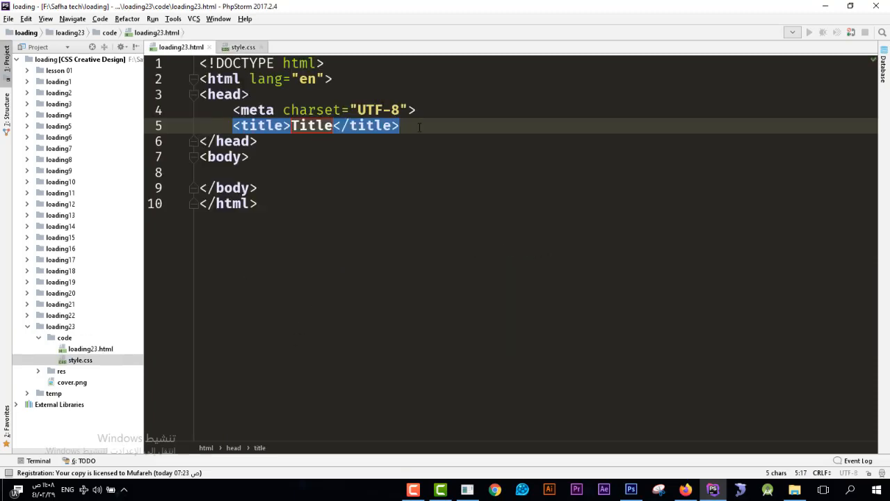
type("<")
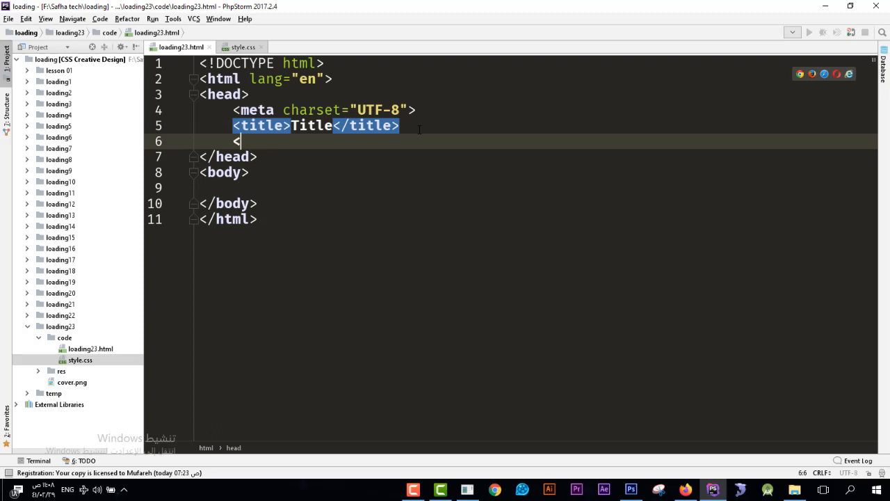
type("link>")
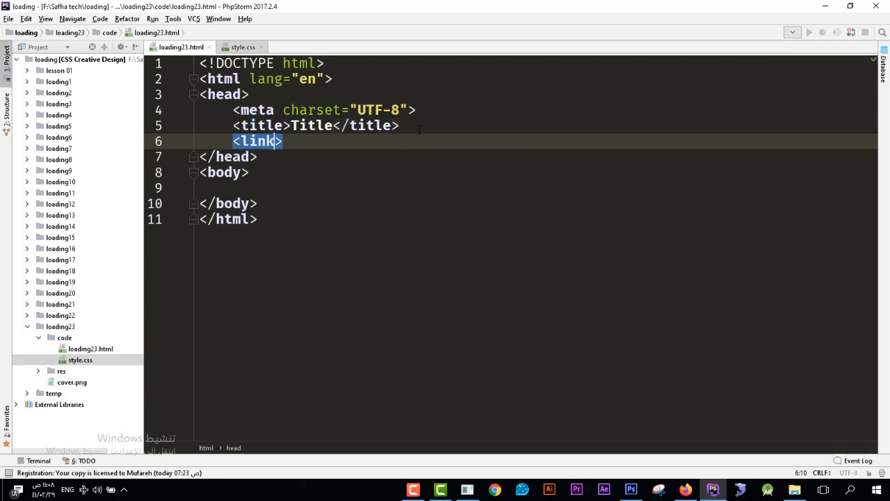
type("\" \"")
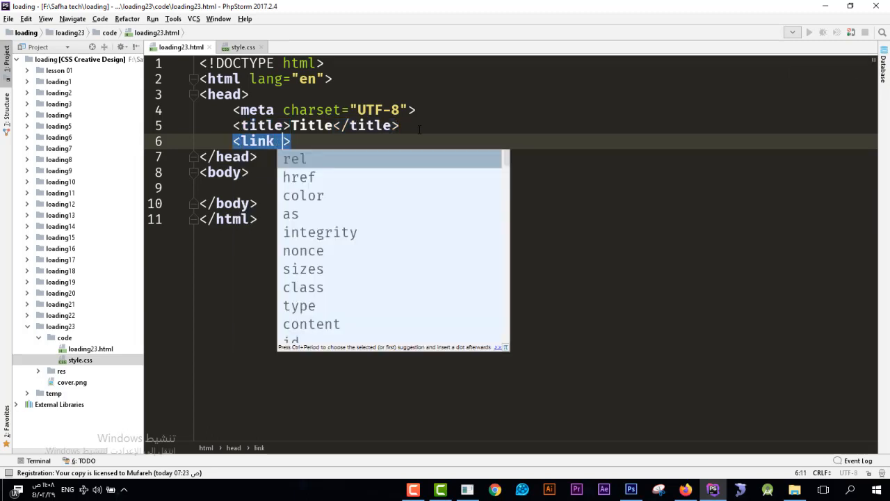
left_click(299, 177)
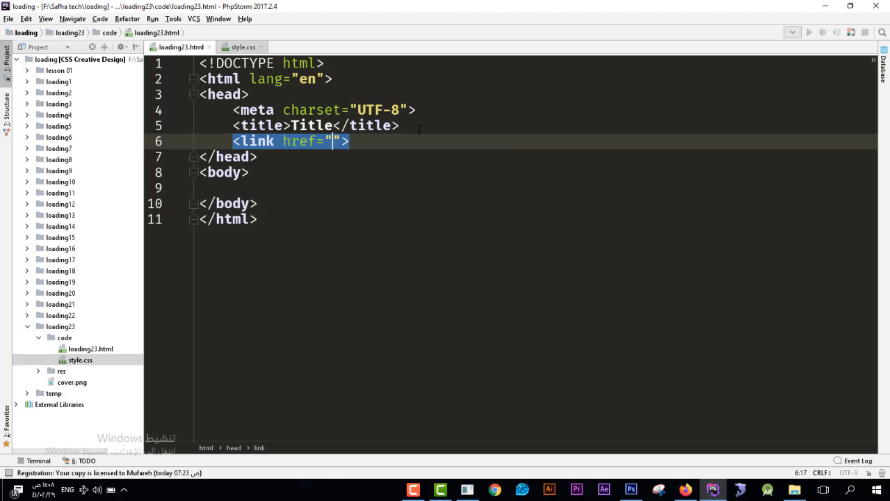
type("style.css\" type=\"text/css")
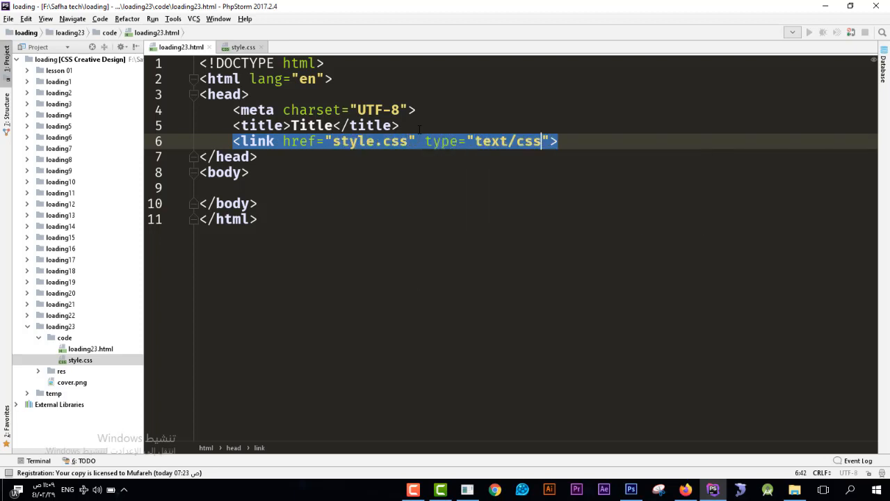
type("rel=\"stylesheet")
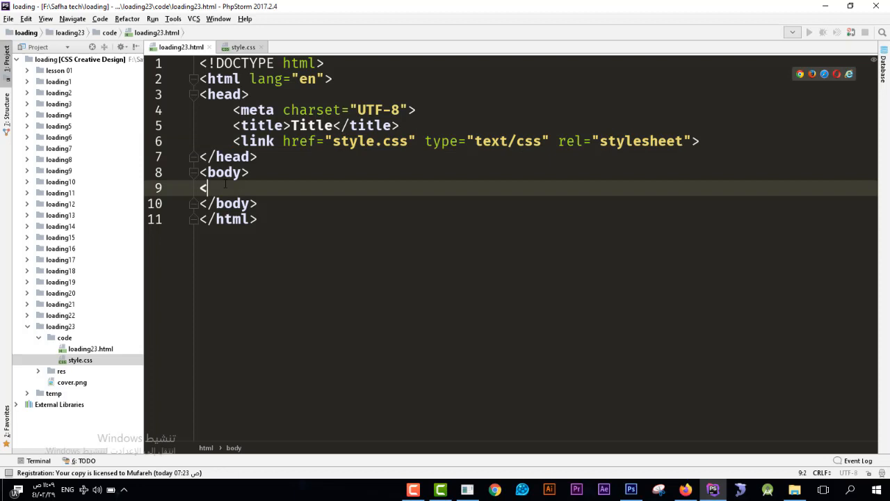
Write a div.center wrapping a div.loading that holds six empty span elements in the body
type("<")
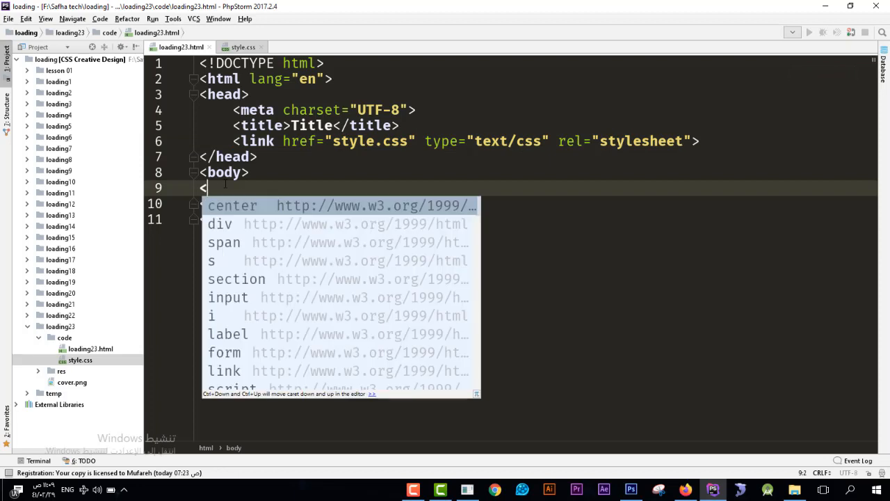
type("d")
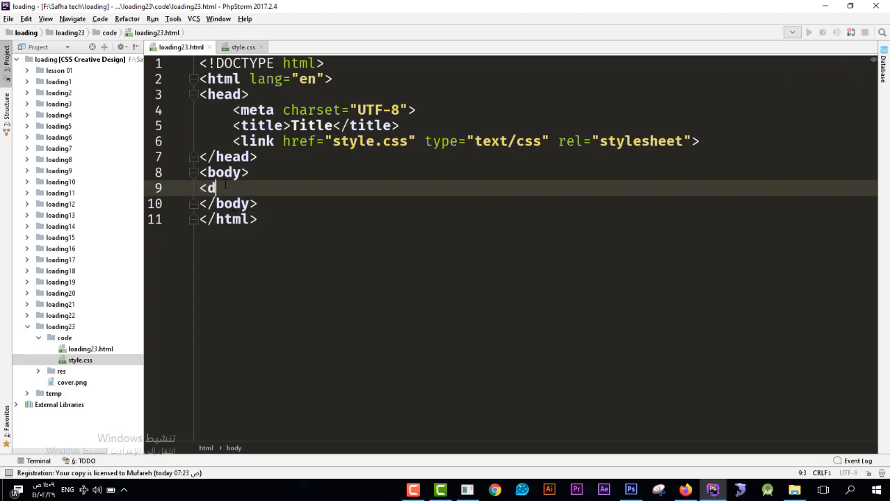
type("iv")
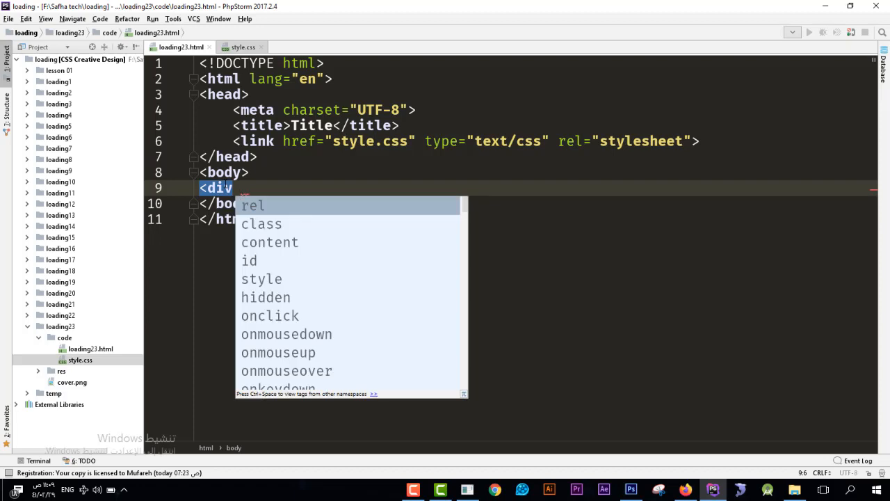
left_click(262, 222)
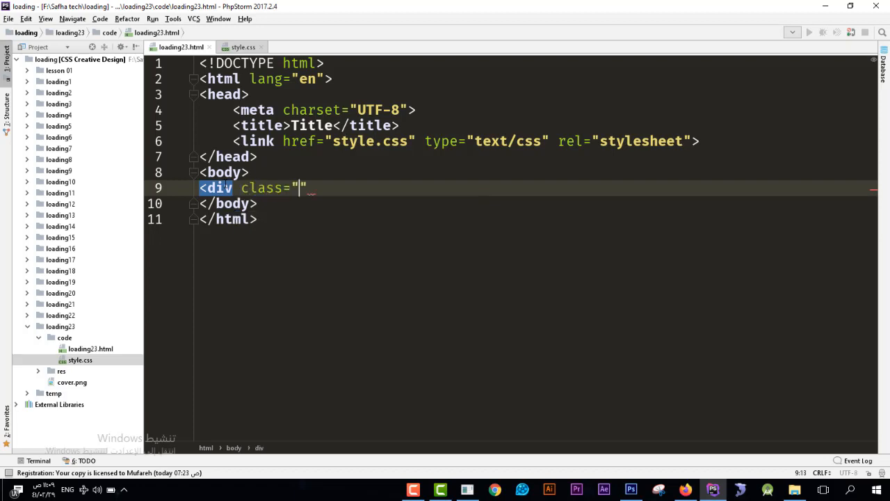
type("center")
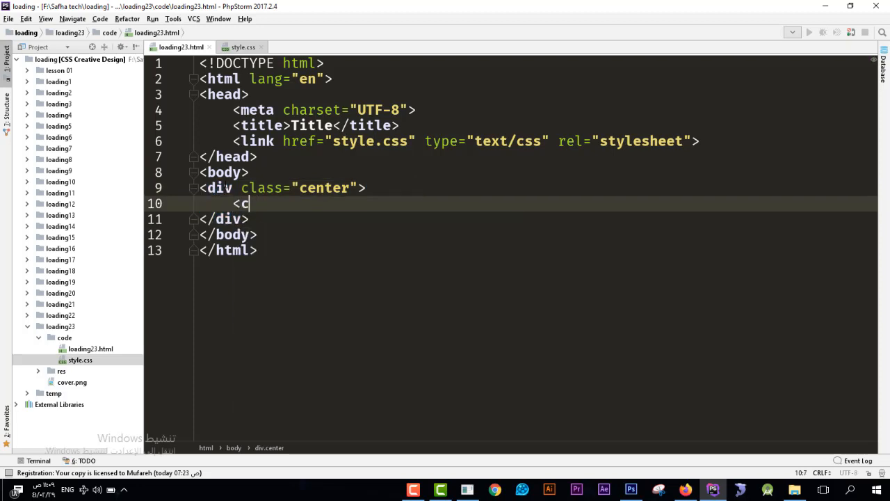
type("div class=\"load")
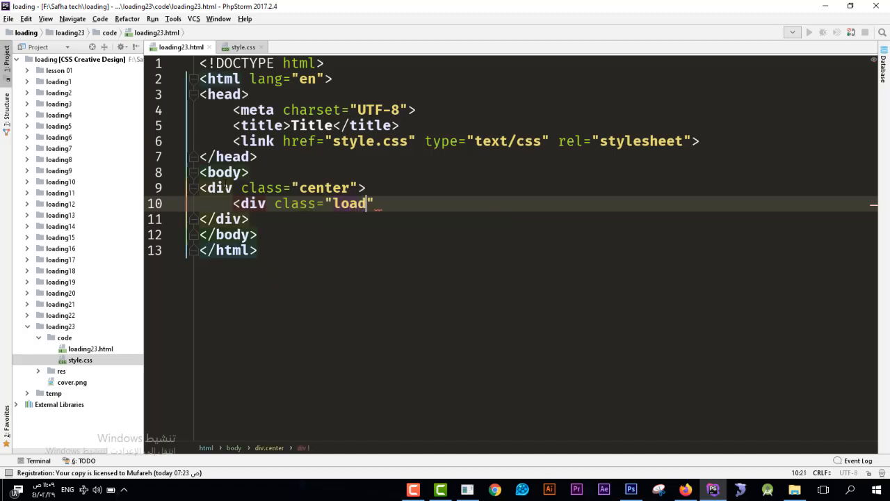
type("ing>")
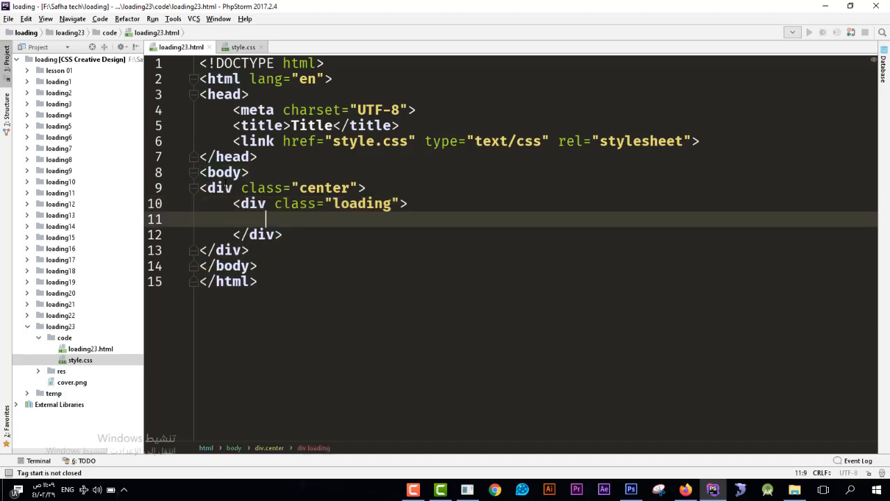
type("<span></span>")
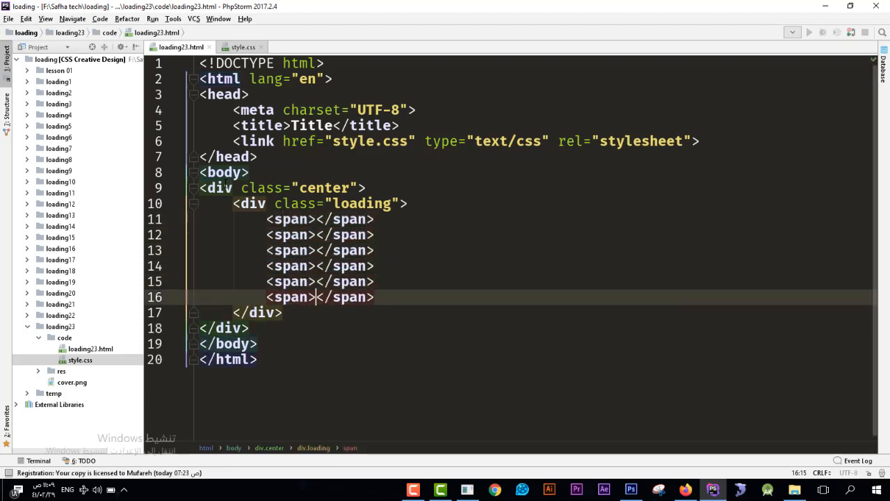
Write a body rule in style.css with zero padding and margin and background-color #0a4544
left_click(242, 47)
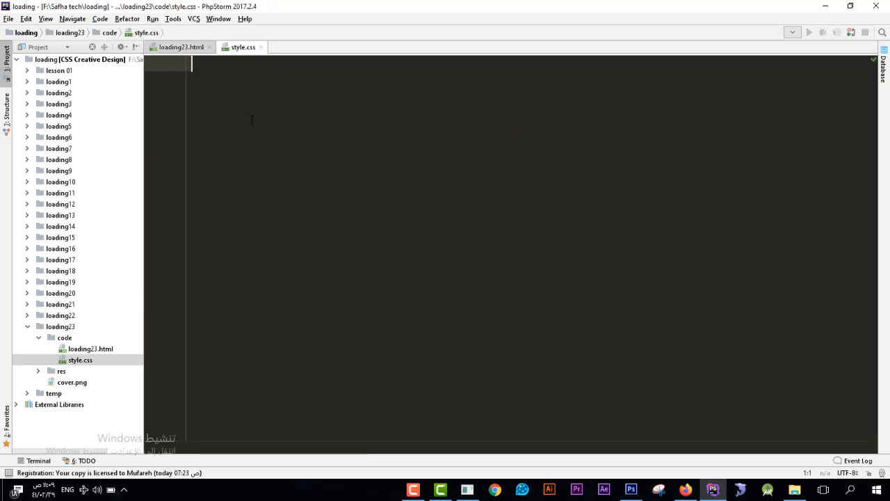
type("bod")
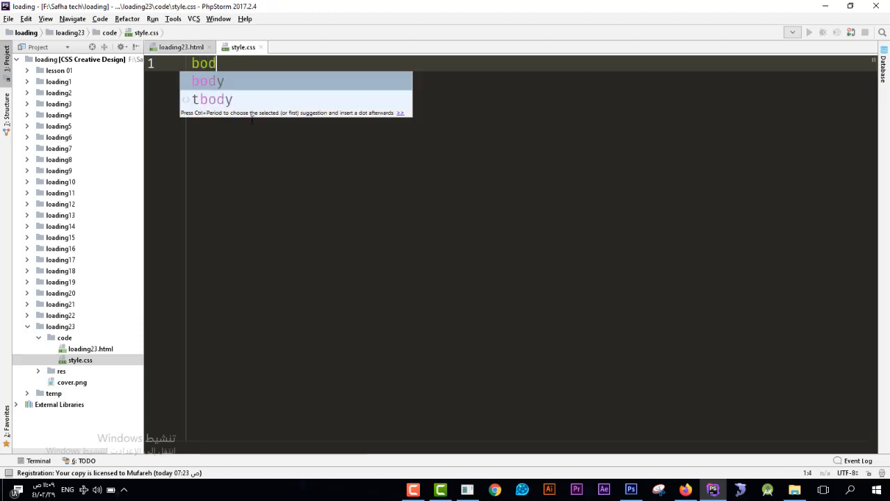
key("Enter")
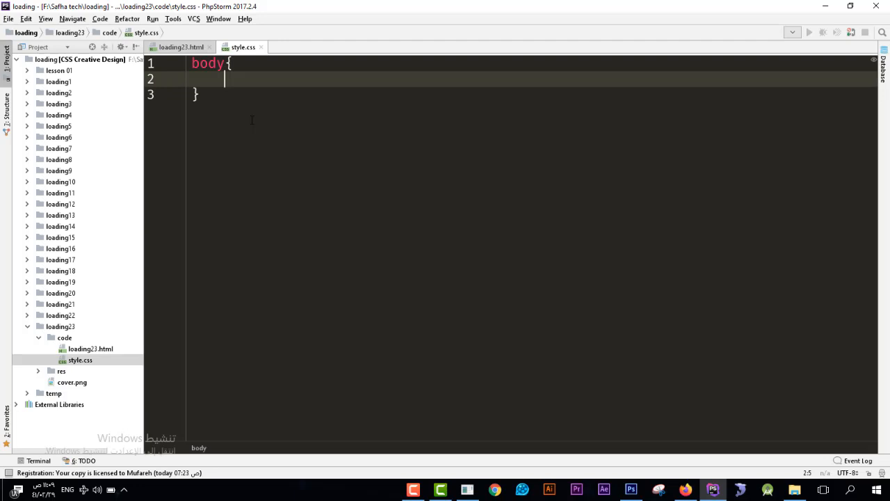
type("padding: 0;")
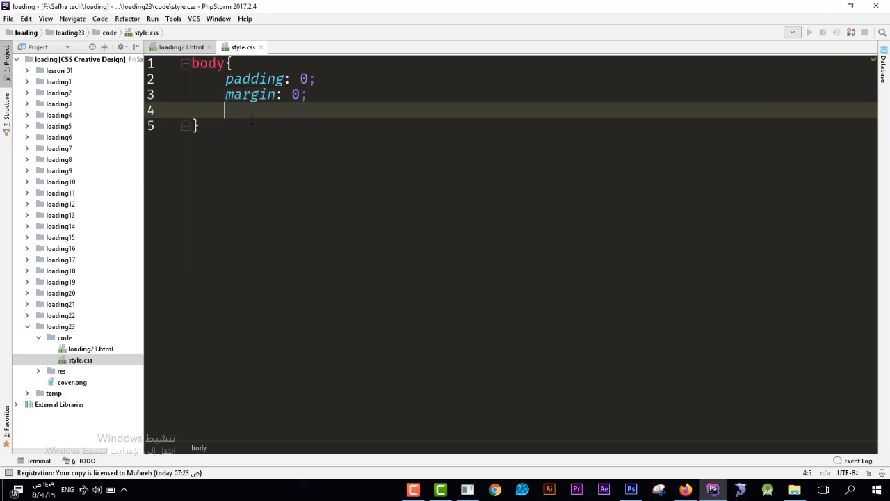
type("background-color: ;")
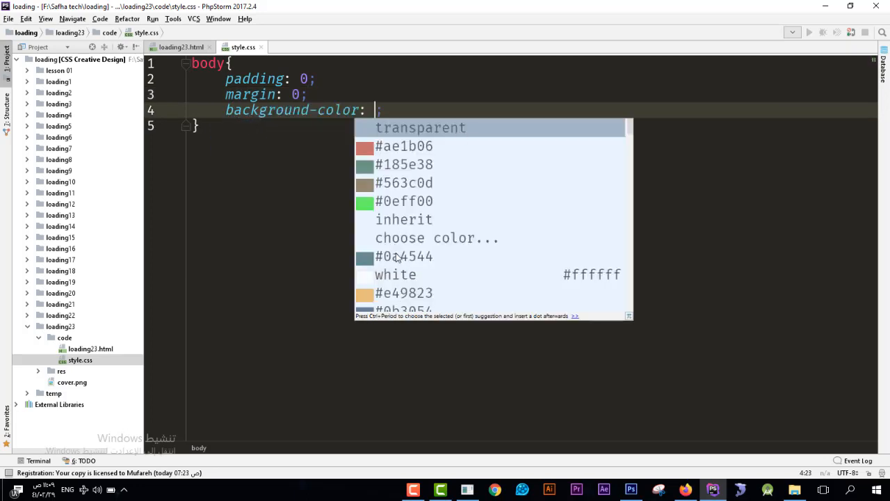
left_click(403, 255)
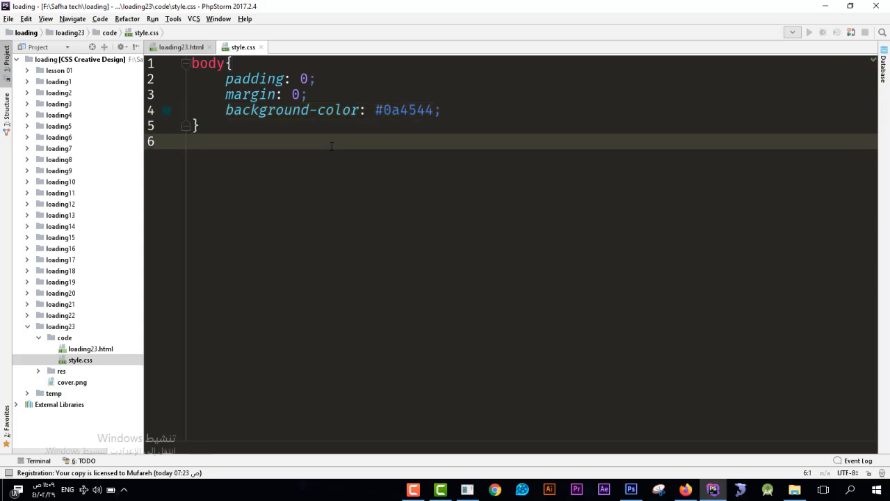
Write .center: position absolute, top 50%, left 50%, transform translate(-50%,-50%)
type(".C")
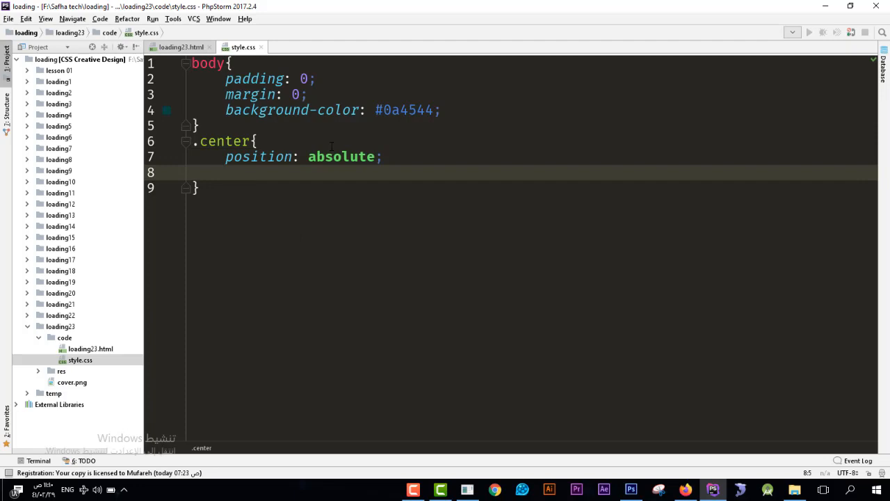
type("top: ;")
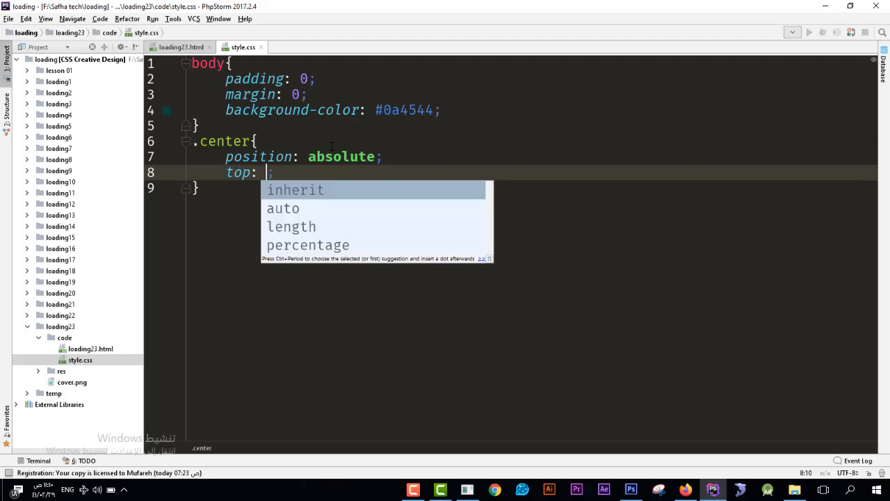
type("50%;")
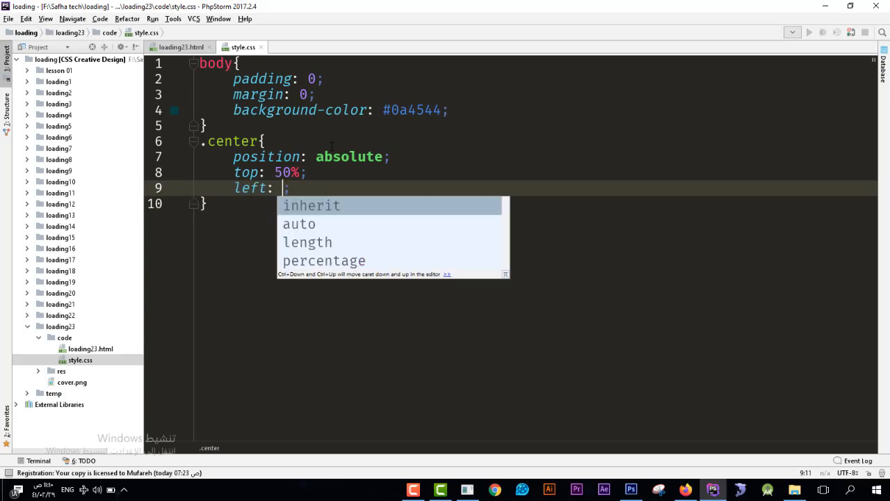
type("50%;")
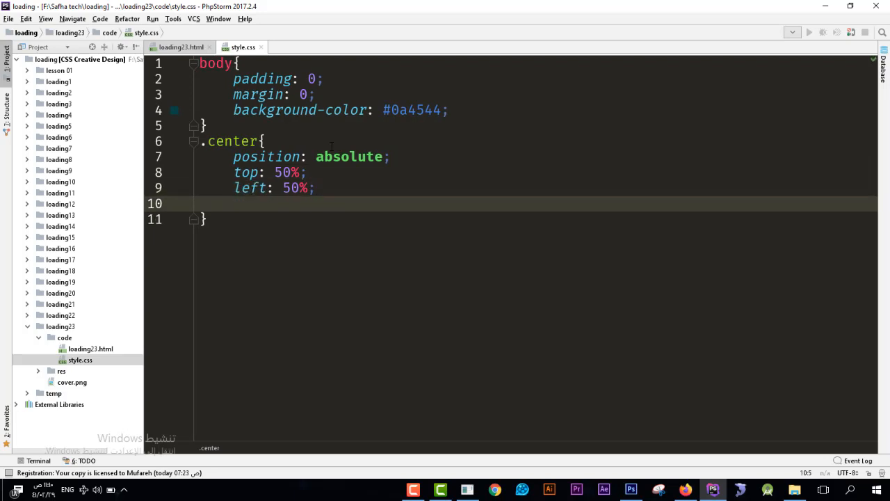
type("transform: ;")
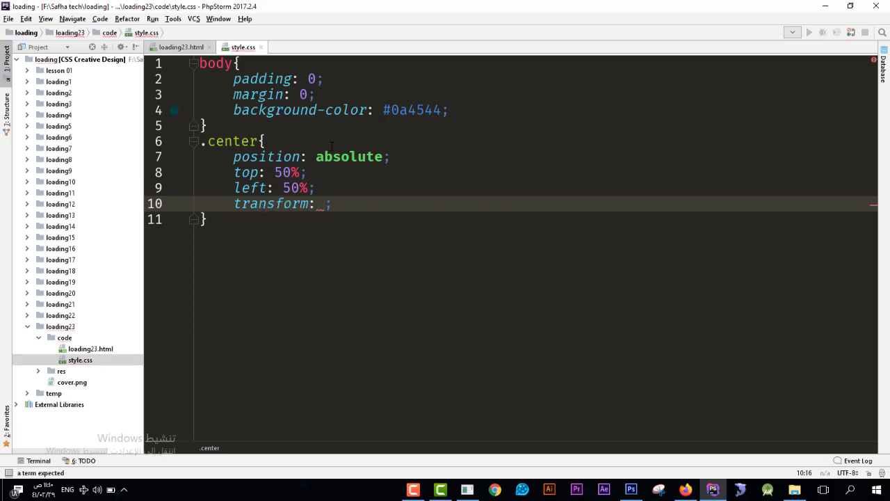
type("transla")
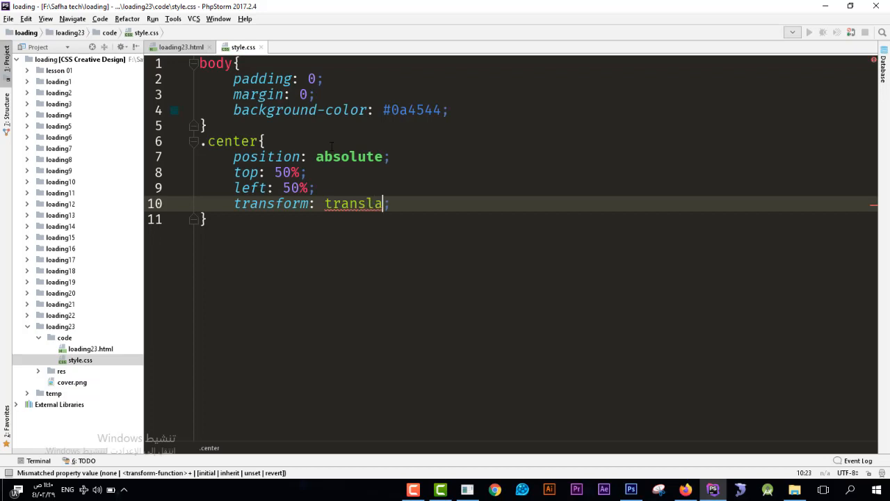
type("te()")
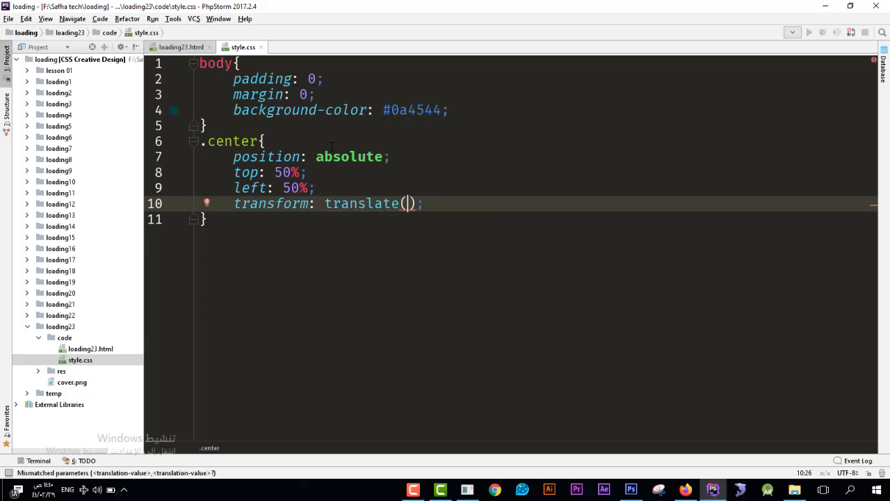
type("-50%")
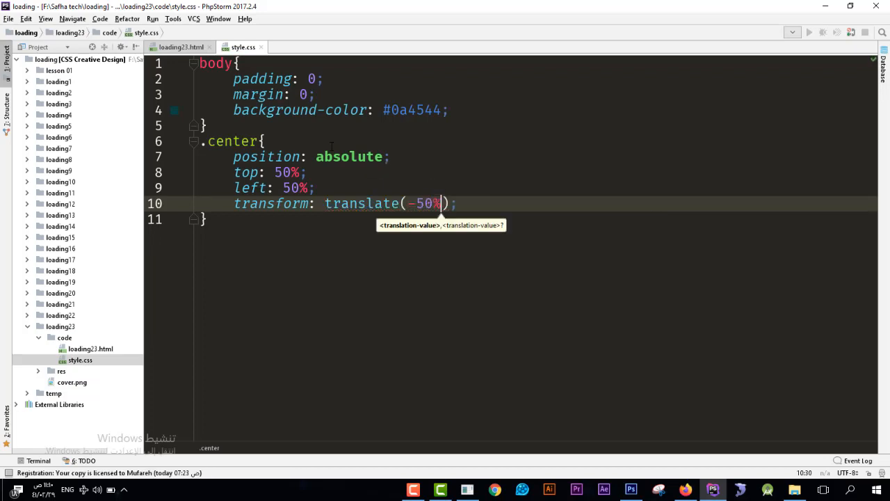
type(",-50%")
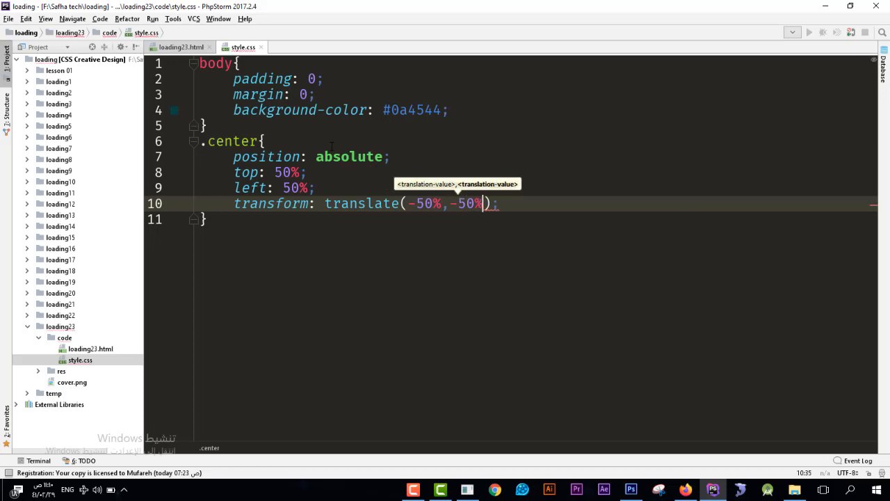
key("enter")
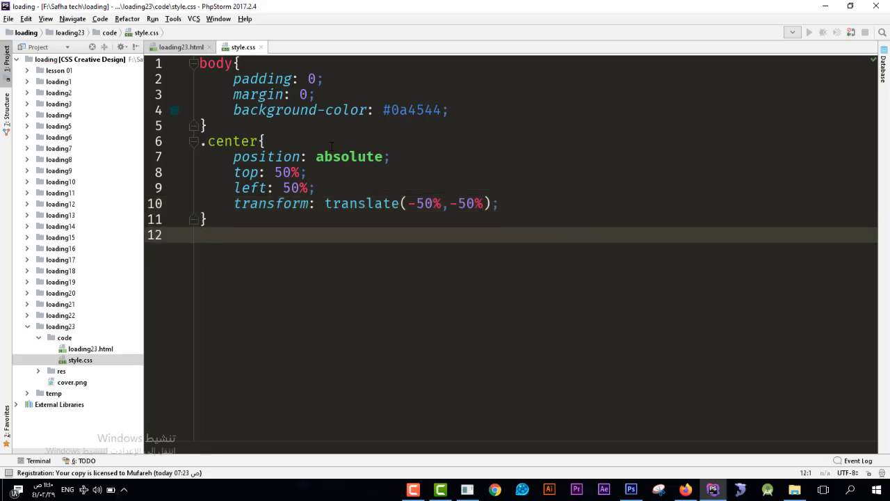
Write .loading: relative, 500px by 500px, display flex, align-items and justify-content center
type(".la")
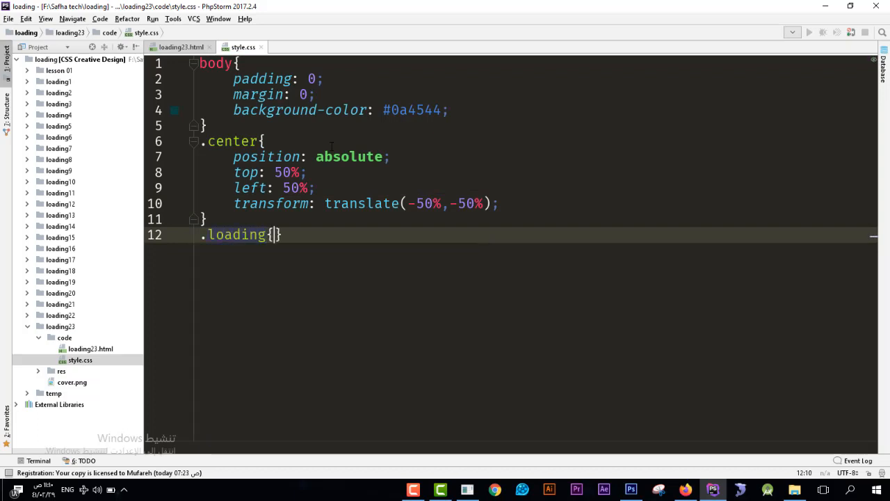
type("position: relative;")
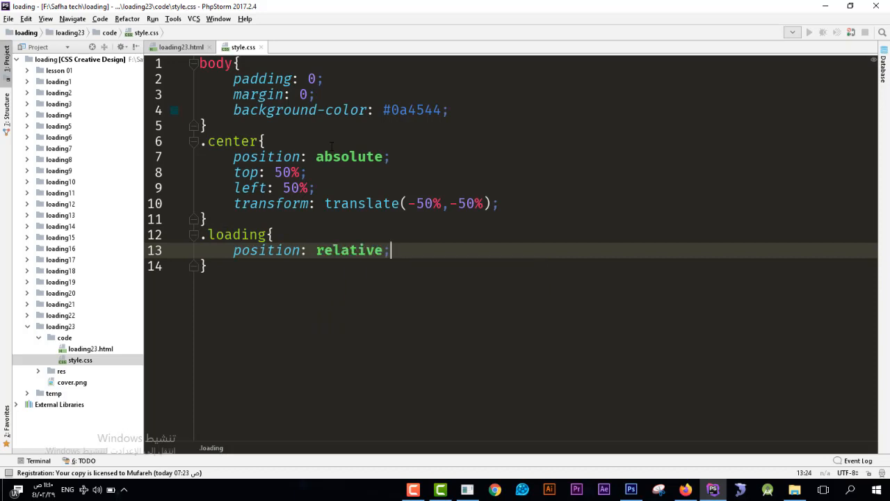
type("width: ;")
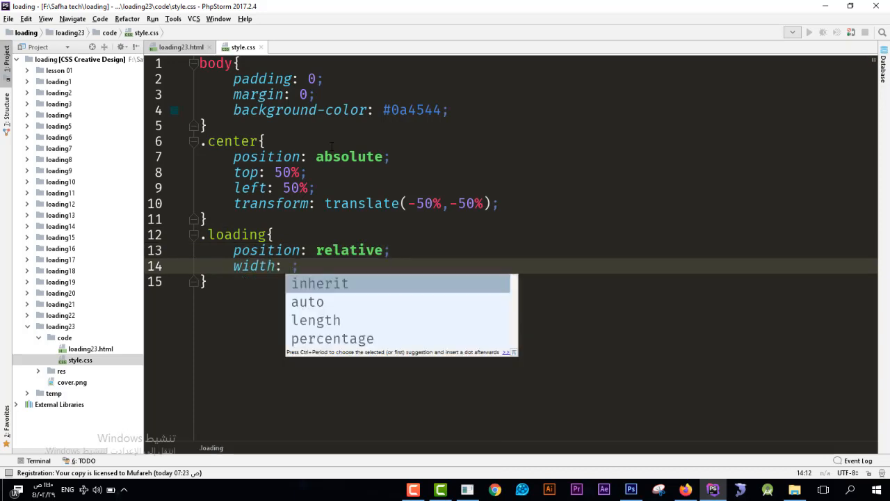
type("500px")
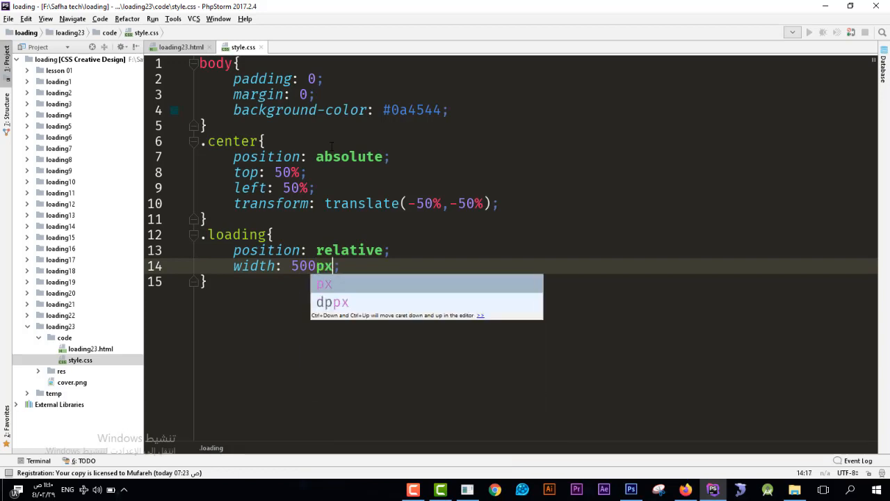
type("height:500px;")
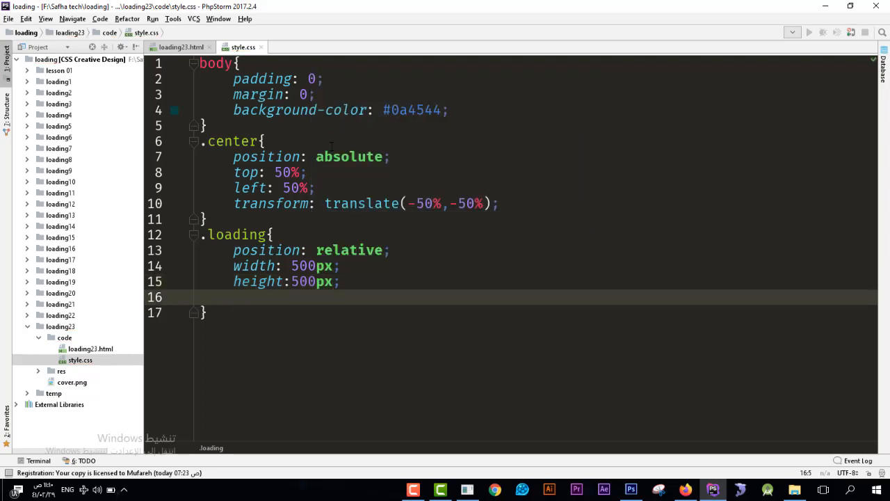
type("display: flex;")
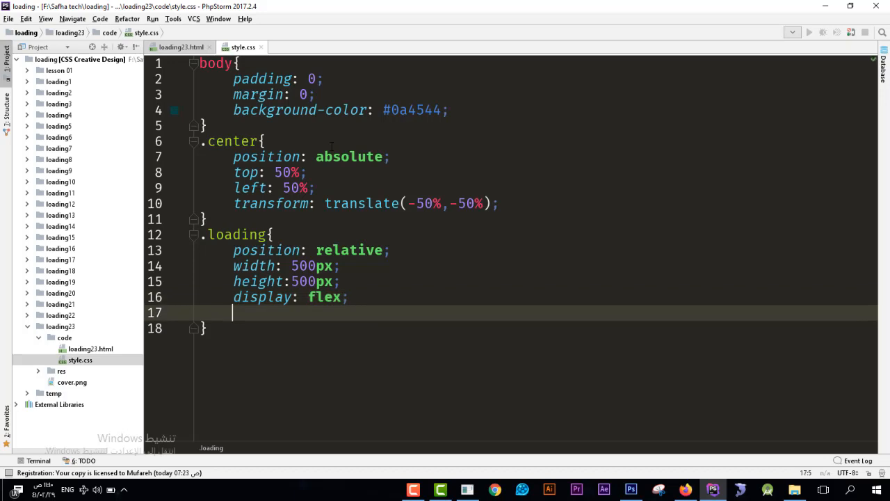
type("align-items: center;")
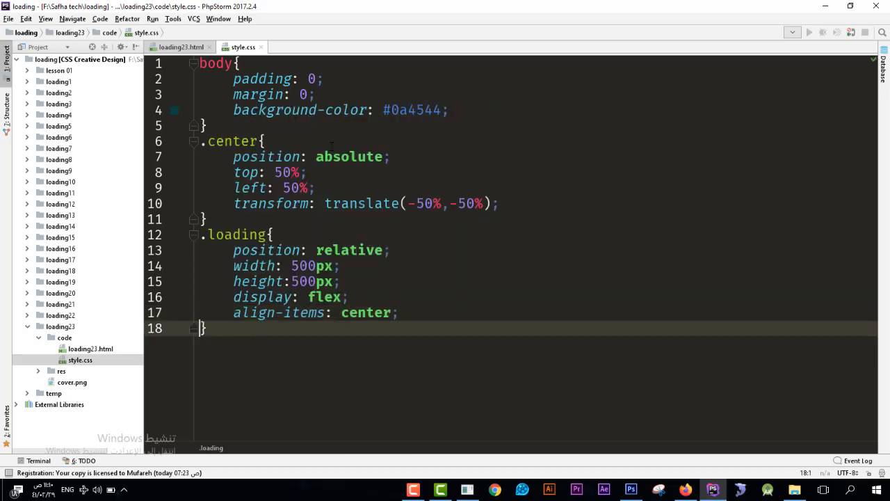
key("enter")
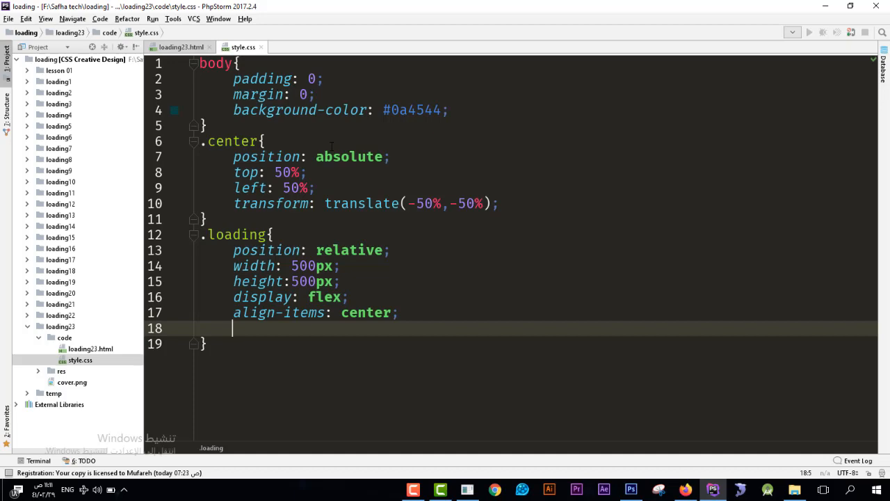
type("a")
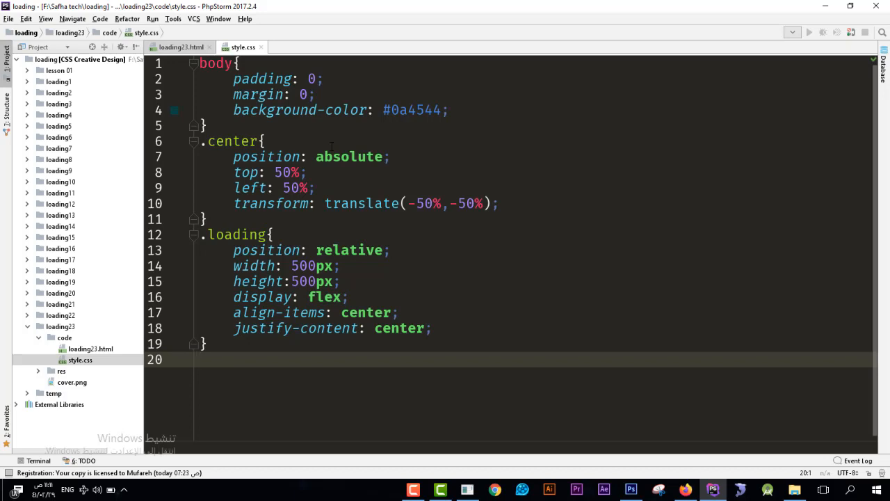
Start a .loading span rule with absolute position and 50% border-radius
type(".loading span{")
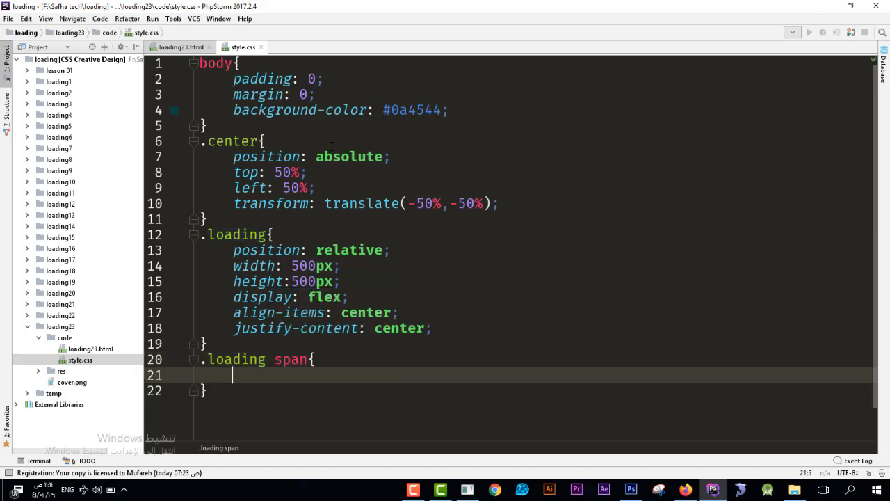
type("p")
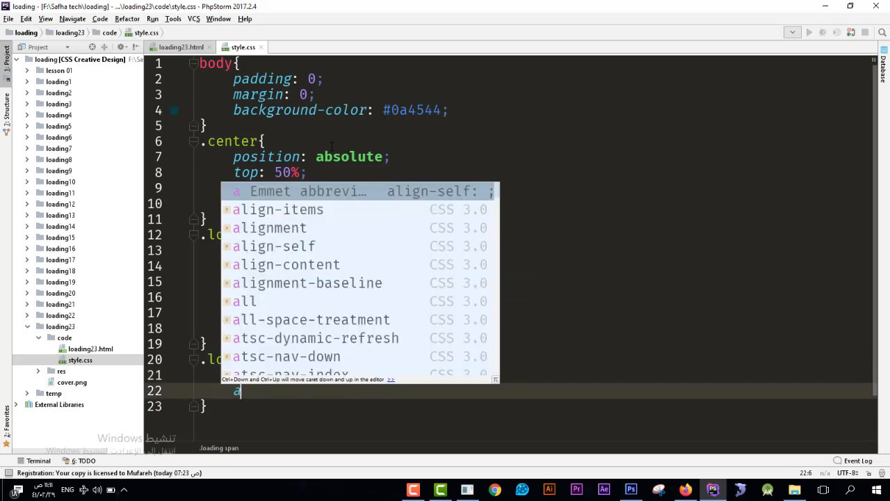
type("bd")
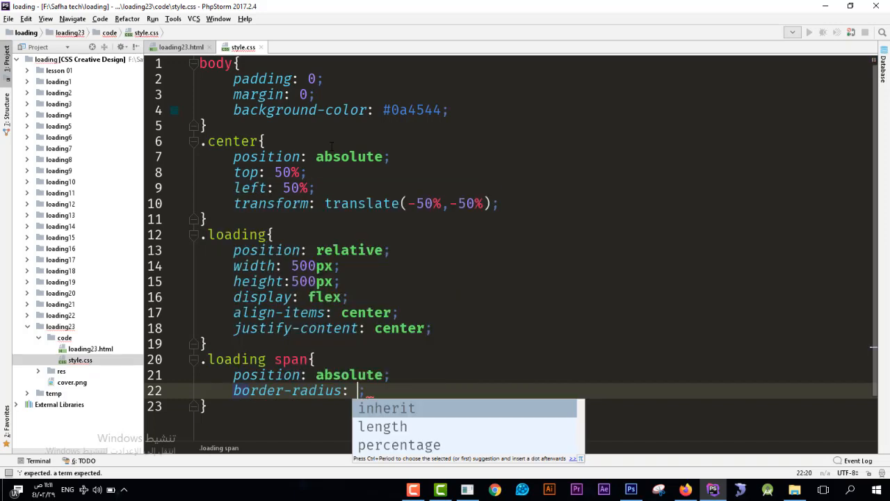
type("50%")
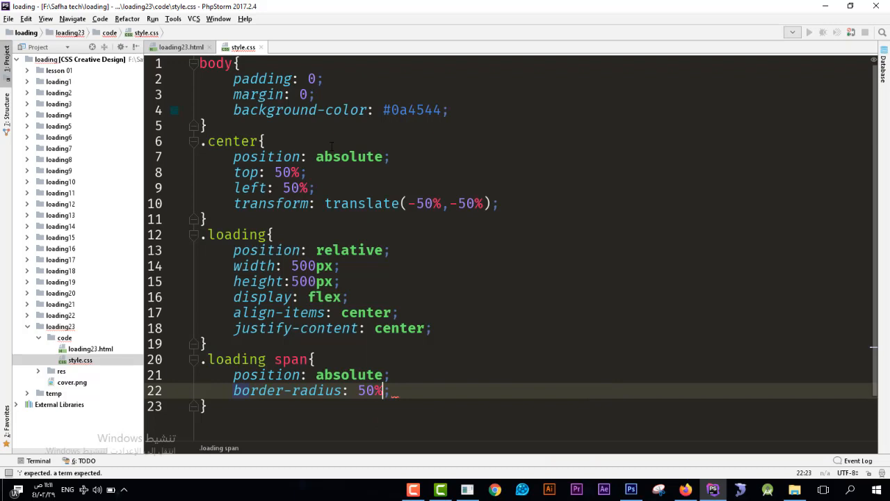
Give .loading span the animation a1 2s linear infinite and leave blank lines below
type("a")
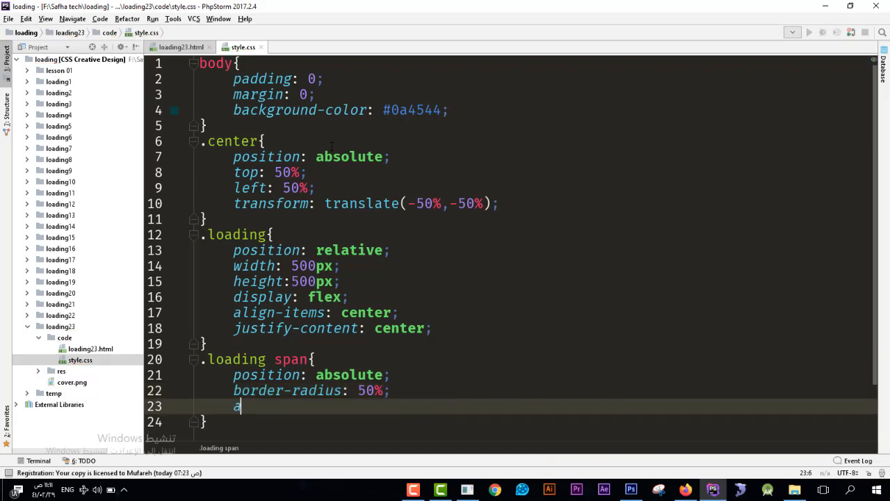
type("nimation: ;")
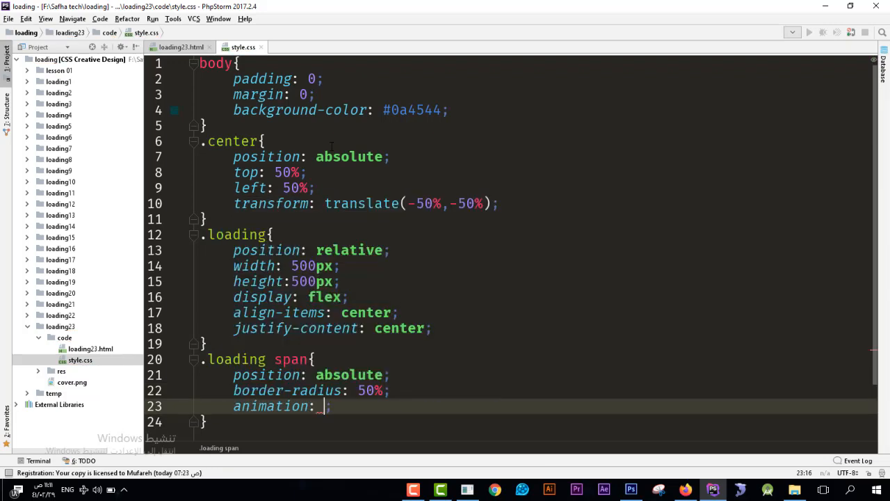
type("a")
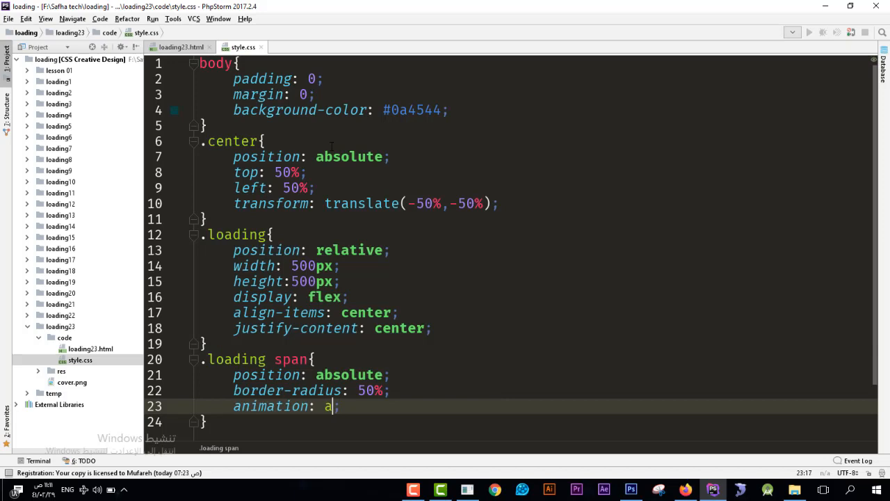
type("1")
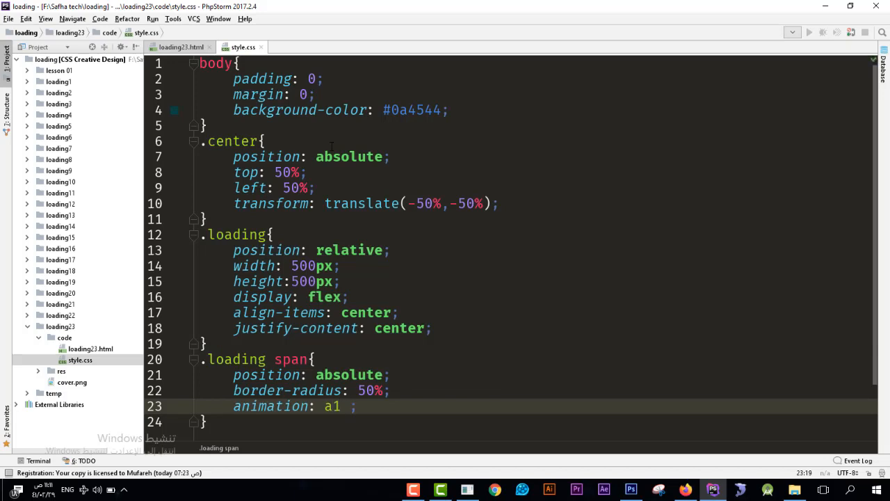
type("2s")
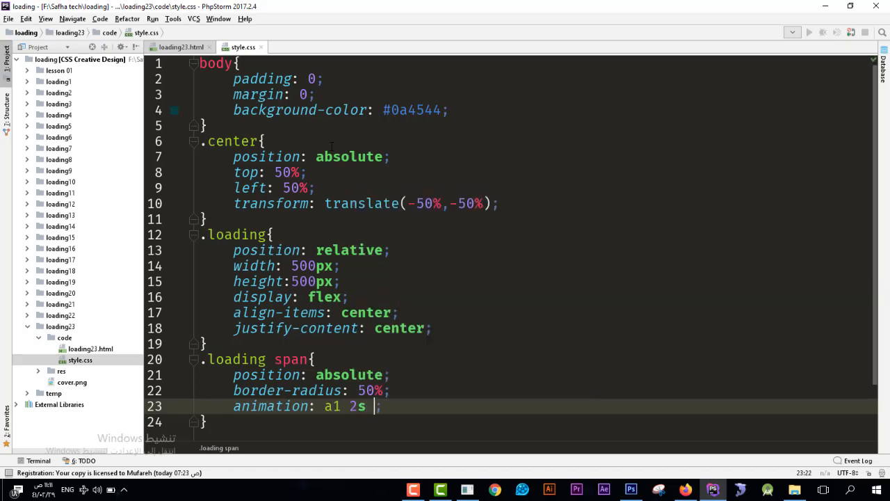
type("linea")
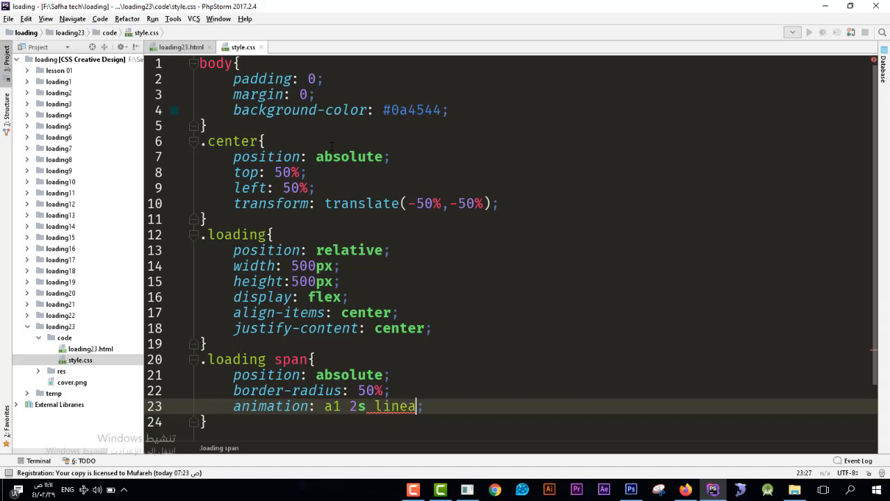
type("r infinite")
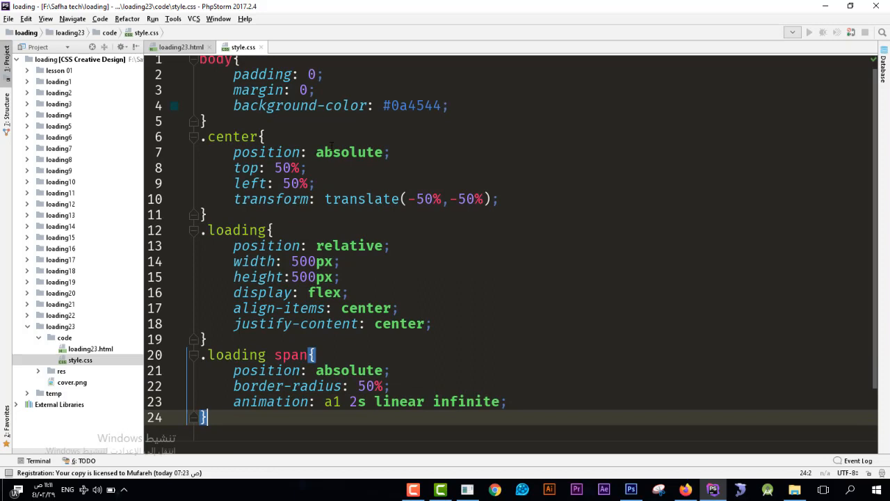
key("enter")
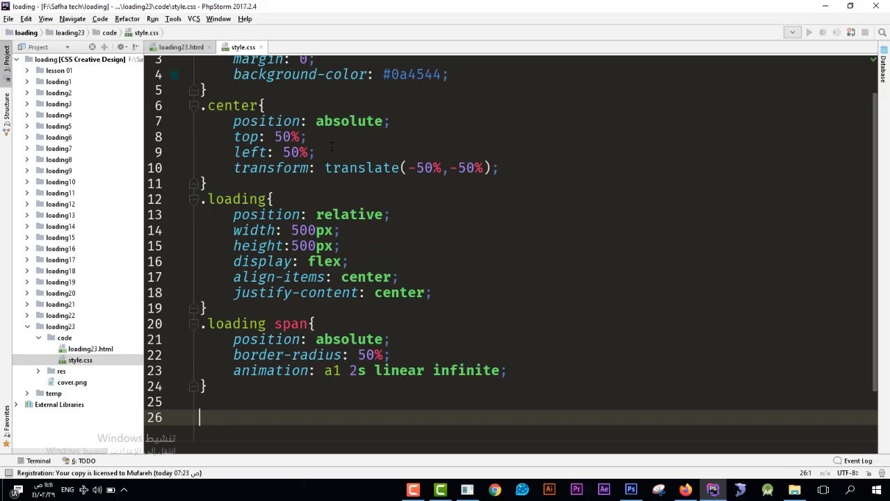
Write .loading span:nth-child(1) with animation-delay 0s, duplicated into six copies
type(".loading")
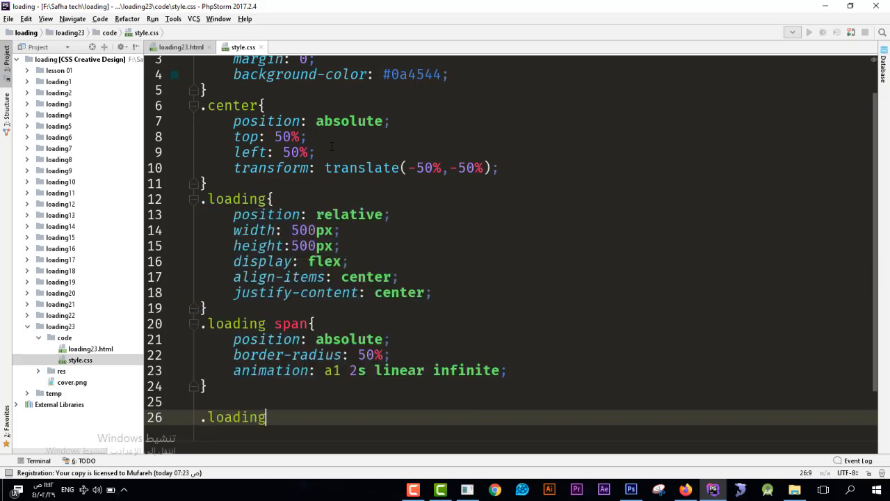
type("spn")
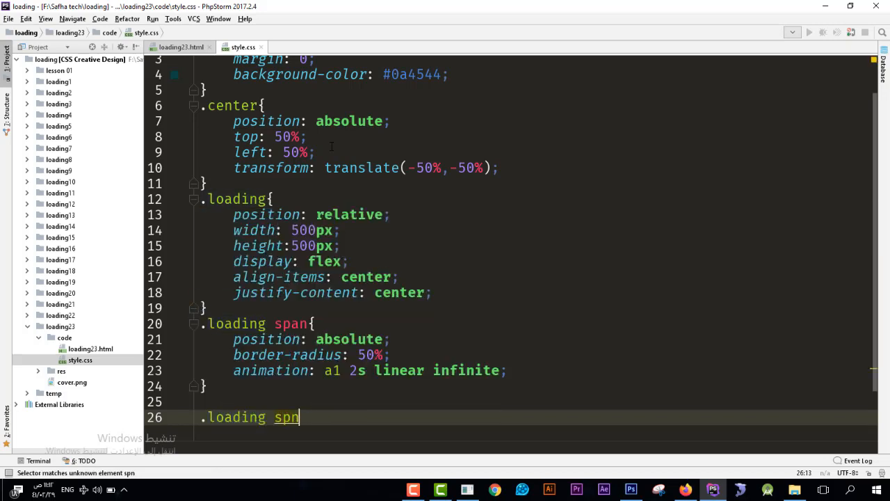
type("a")
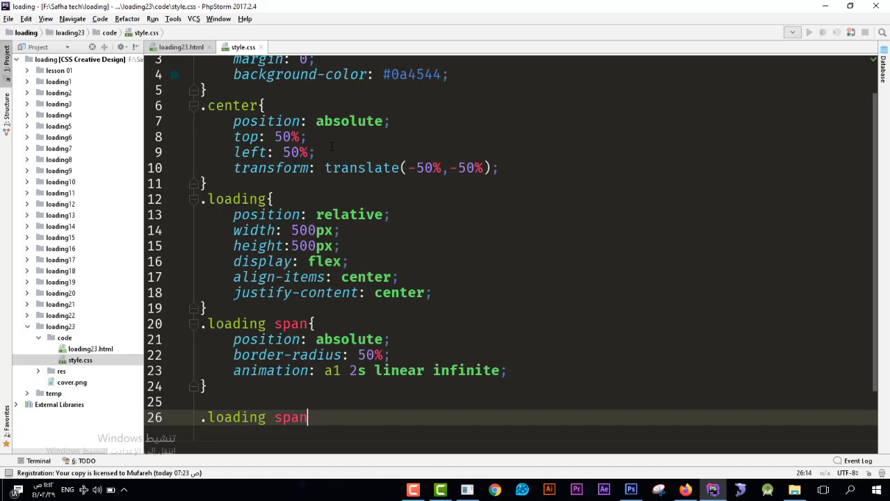
type(":n")
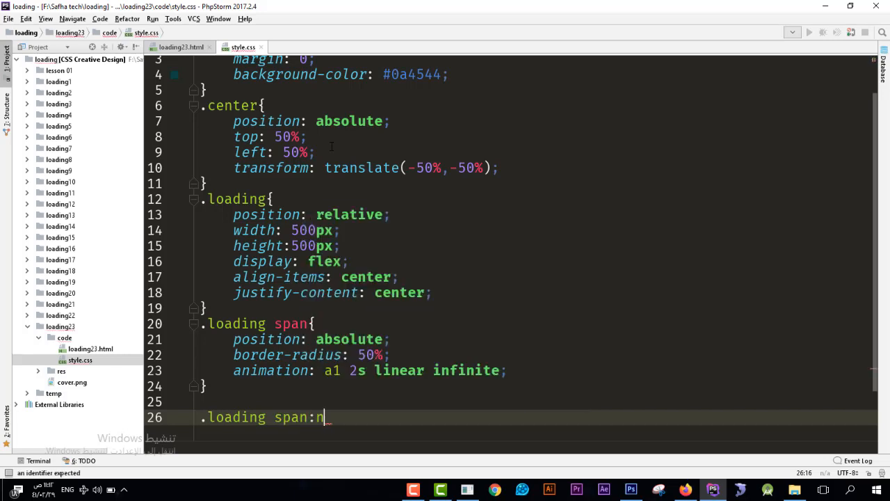
type("th-child(1){")
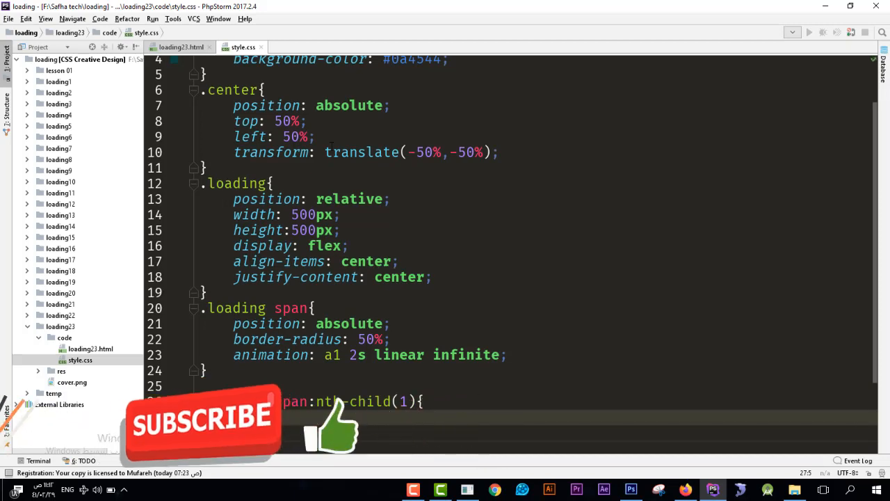
type("animation-delay: ;")
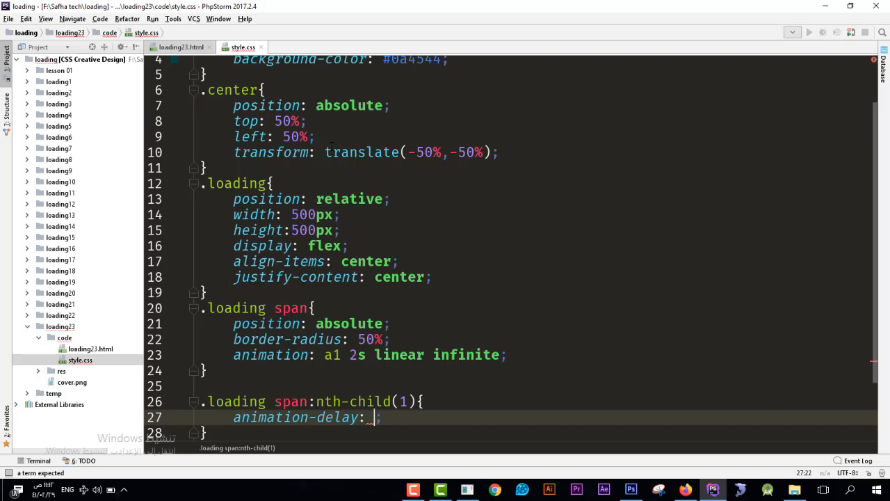
type("0s")
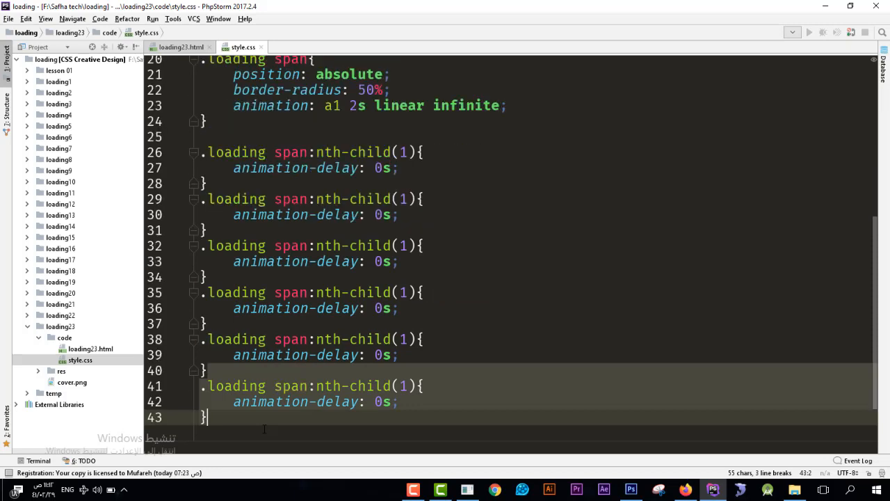
Renumber the copies nth-child 2–6 and stagger delays to 0.5s, 1s, 1.5s and 2s
left_click(298, 307)
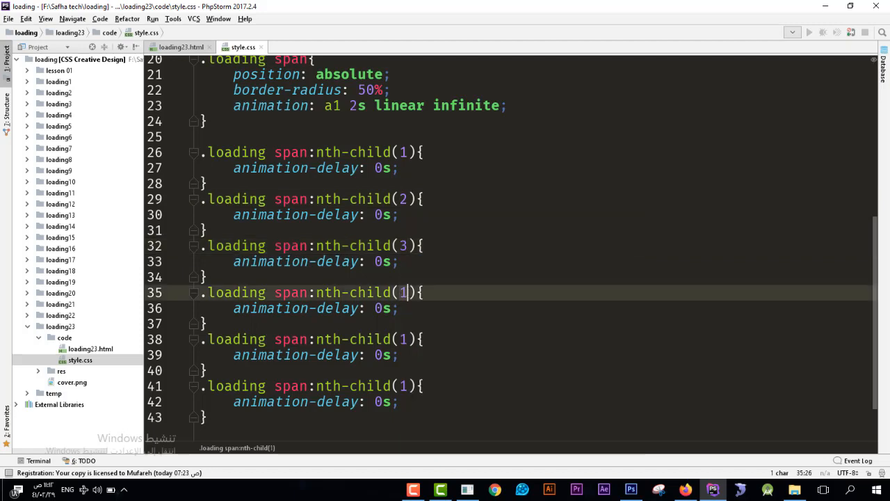
type("5")
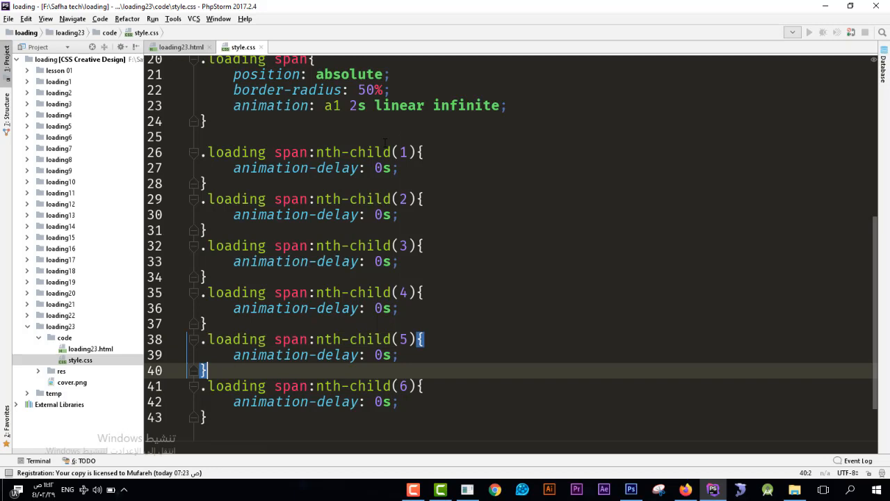
left_click(378, 214)
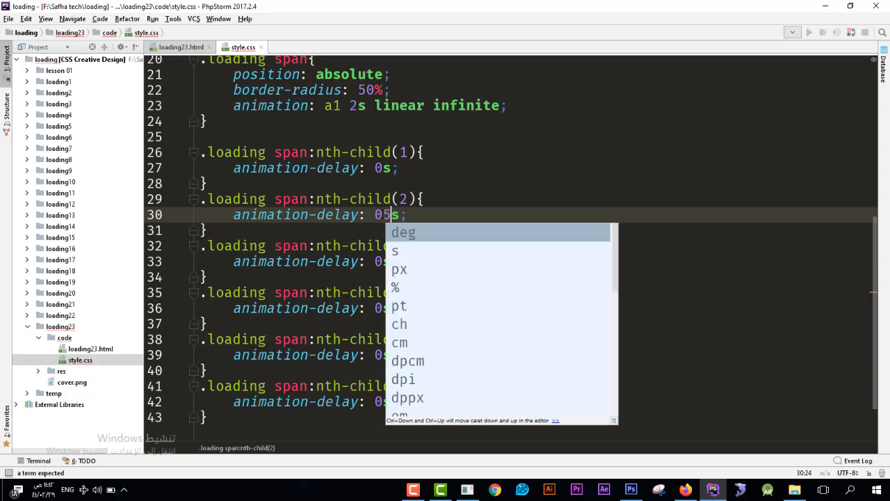
type(".")
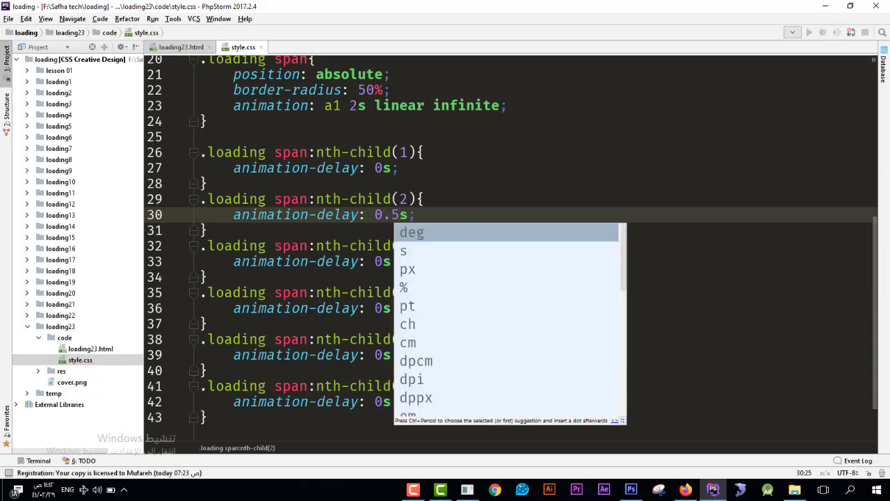
key("Escape")
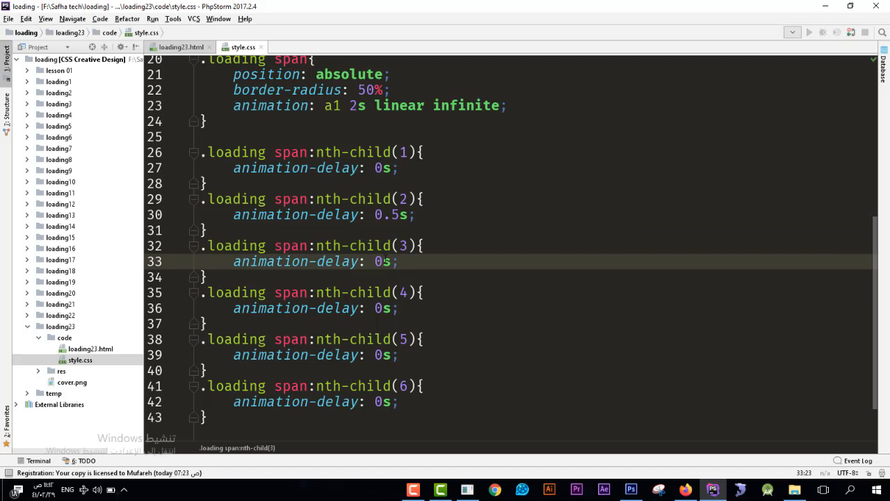
type("1.")
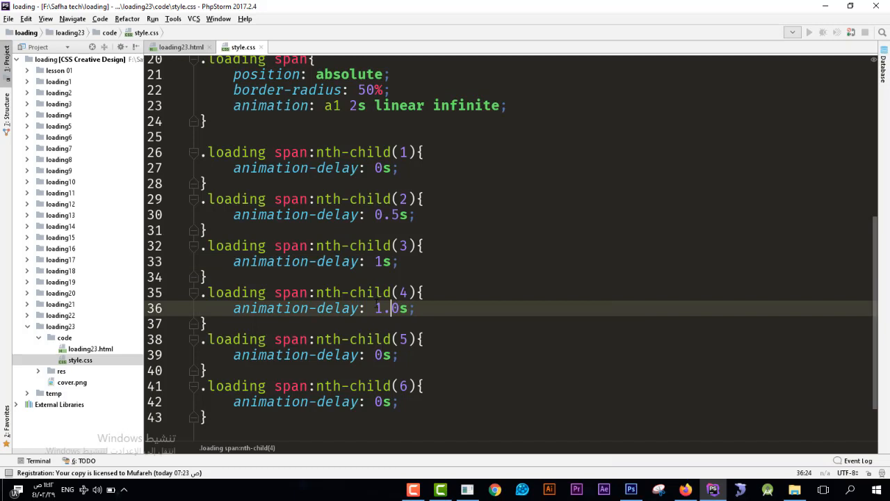
type("5")
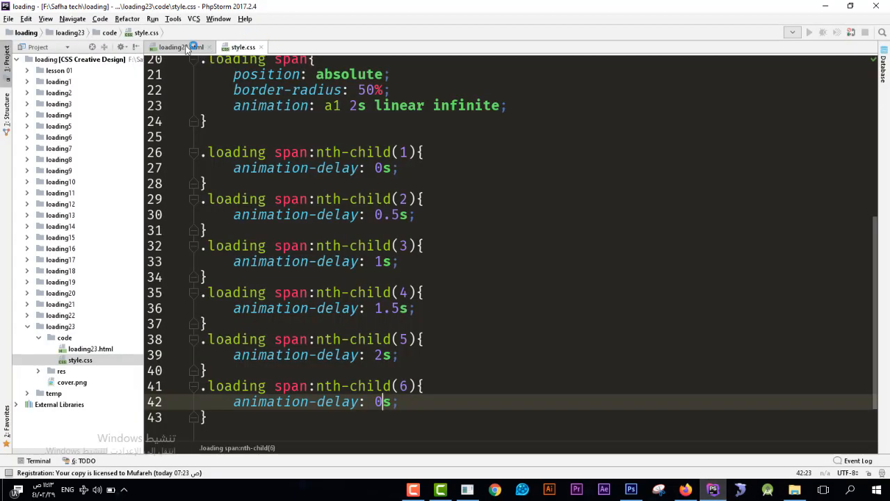
After checking the six spans, set the a1 duration and the nth-child(6) delay to 2.5s
left_click(178, 48)
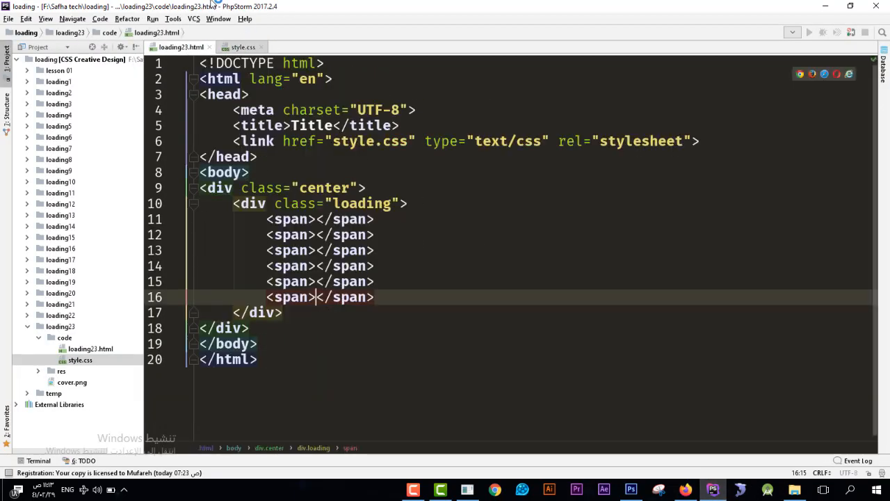
left_click(242, 47)
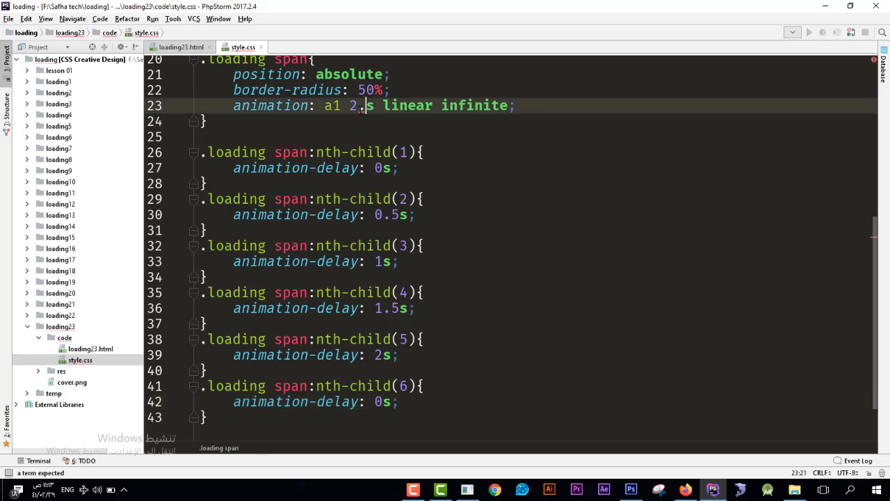
type("5")
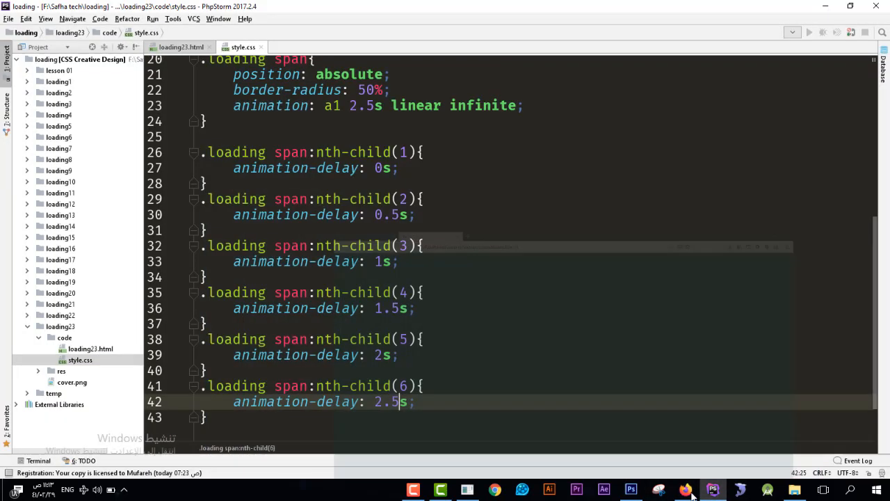
left_click(207, 417)
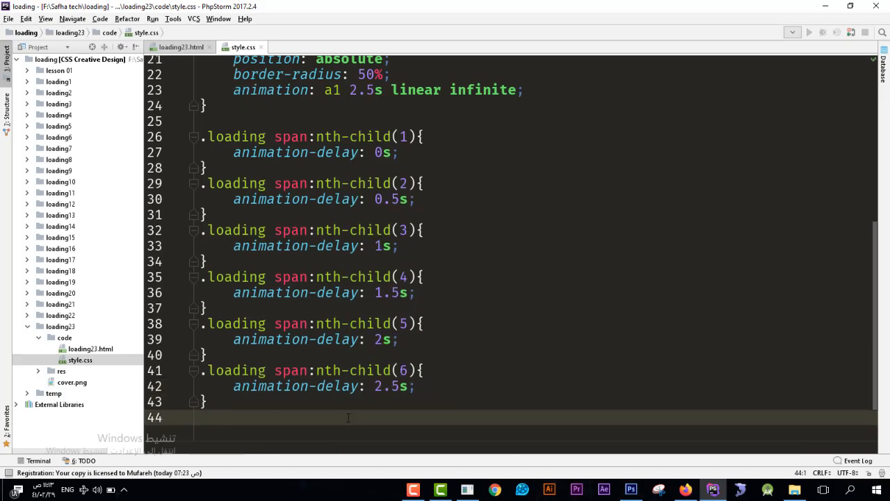
type("@keyframes a {")
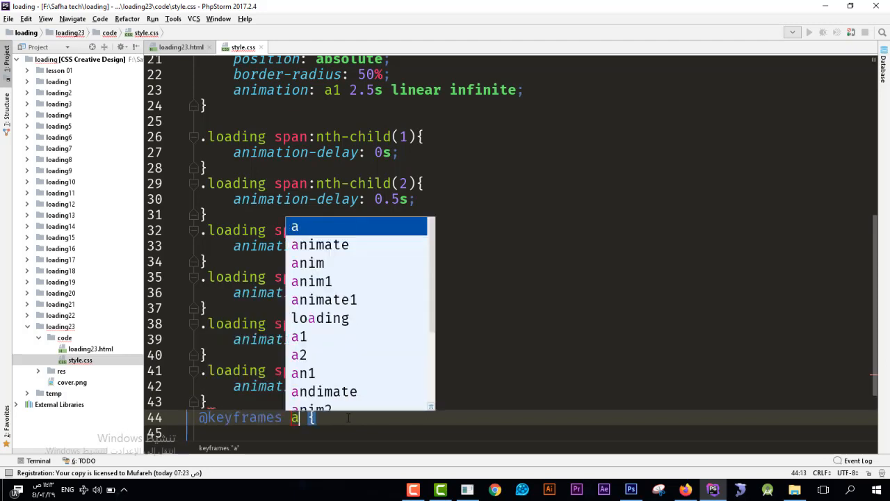
type("1")
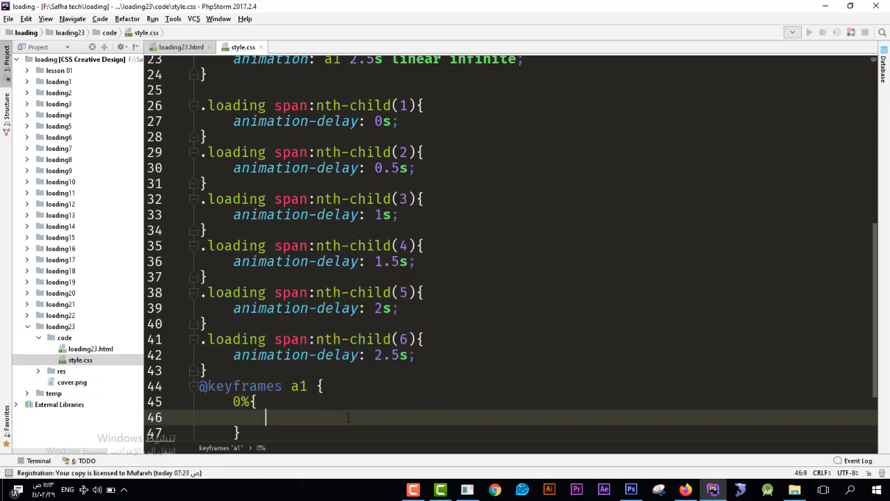
type("wid")
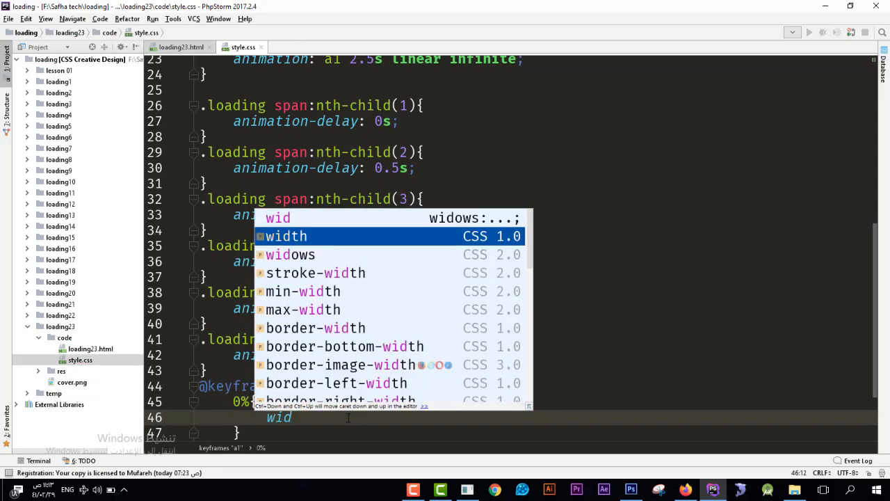
type("width: 100%;")
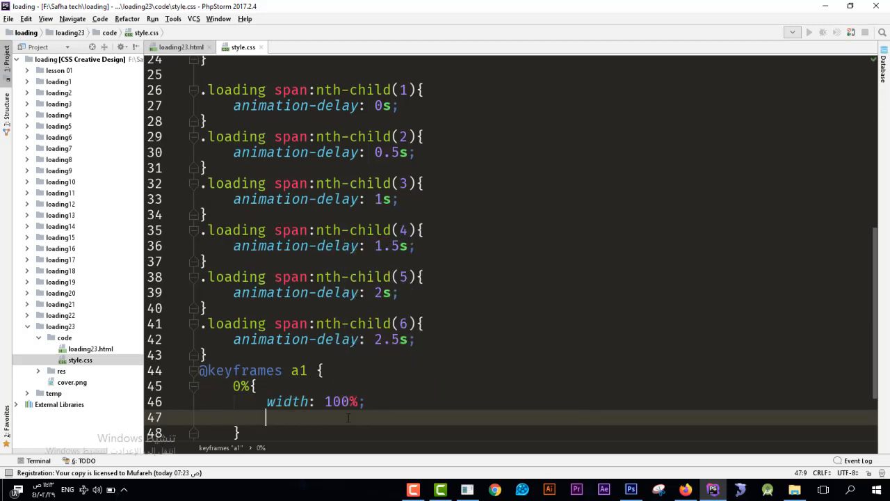
scroll("up", 3)
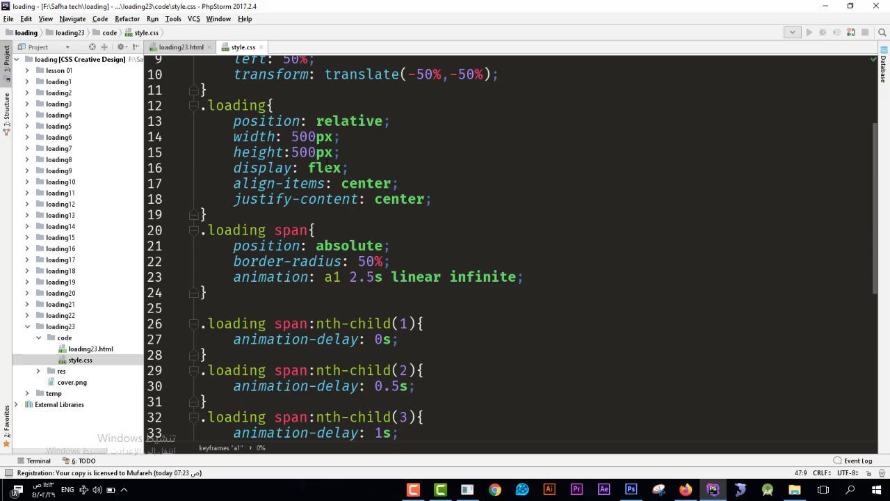
scroll("down", 3)
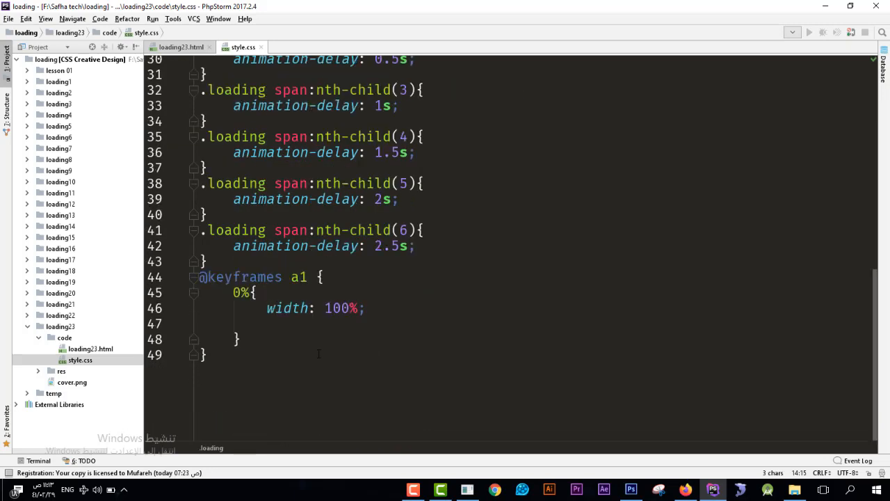
left_click(364, 308)
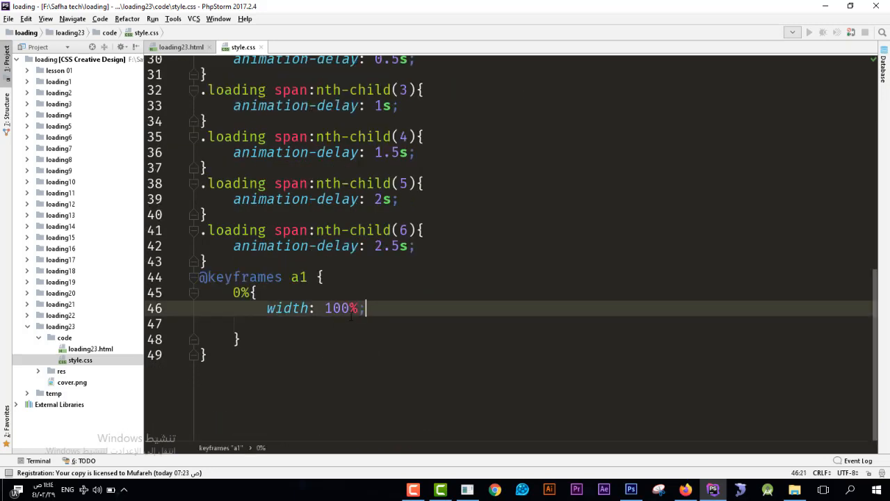
type("height: 100%;")
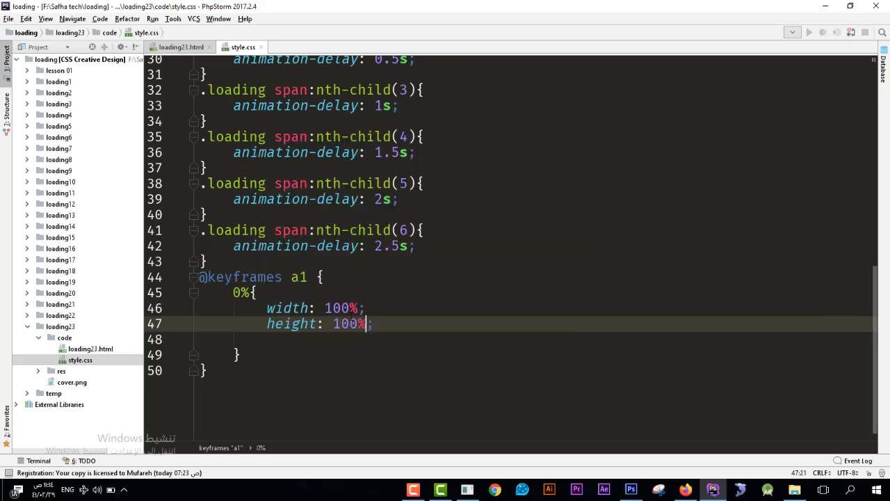
key("enter")
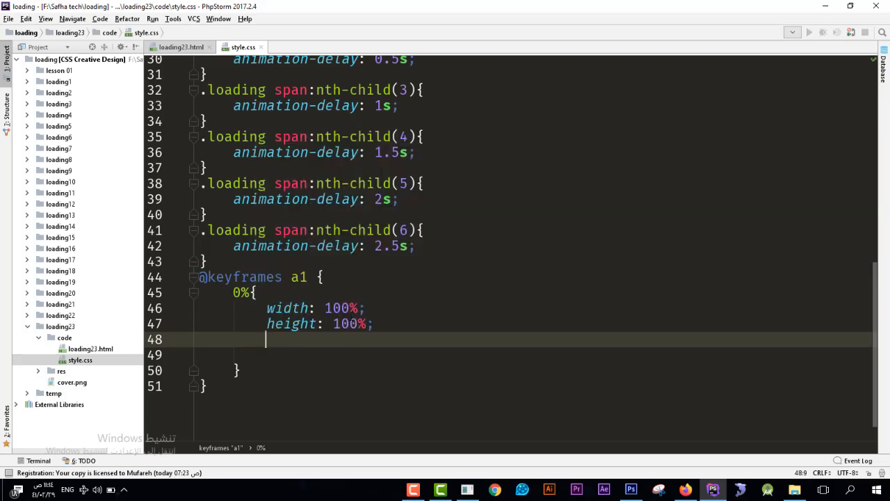
type("opacity: 0;")
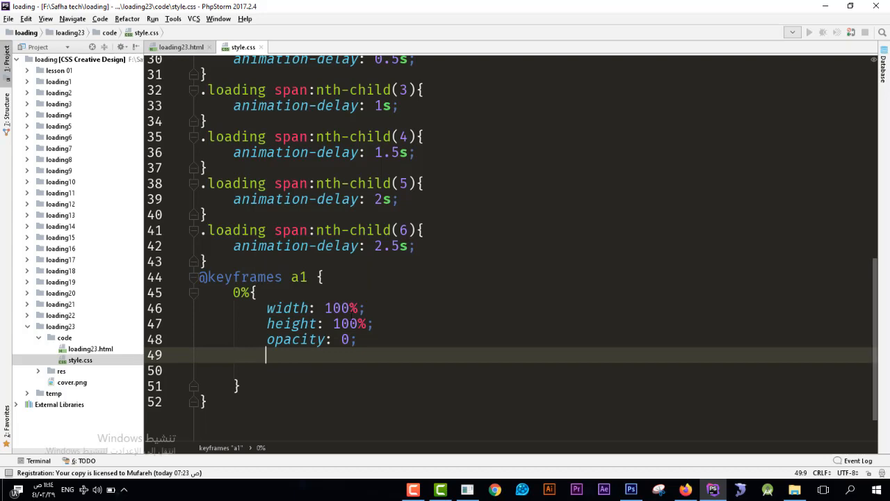
Give the 0% step box-shadow: inset 0 0 50px rgba(17,171,17,.8)
type("box-shadow: ;")
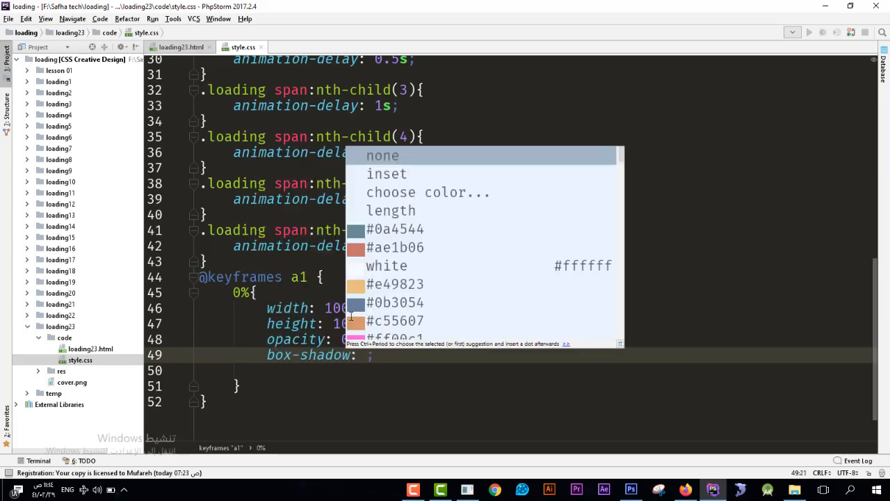
left_click(387, 172)
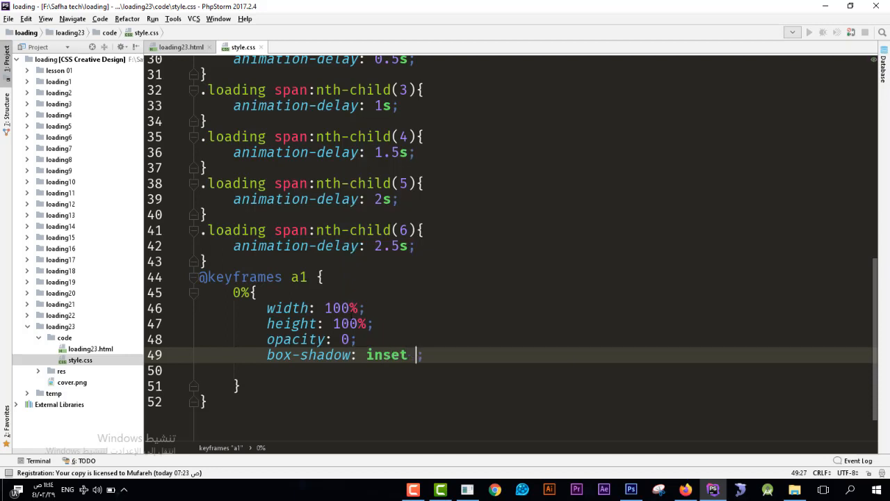
type("0")
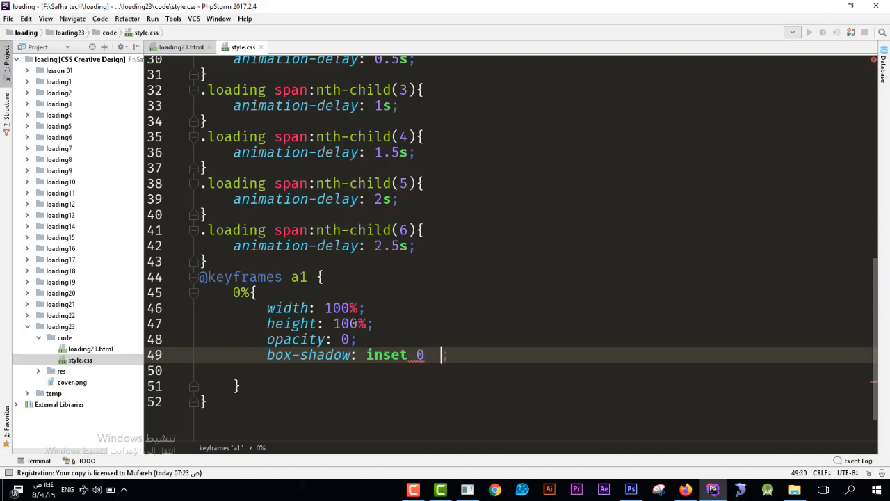
type("0 50")
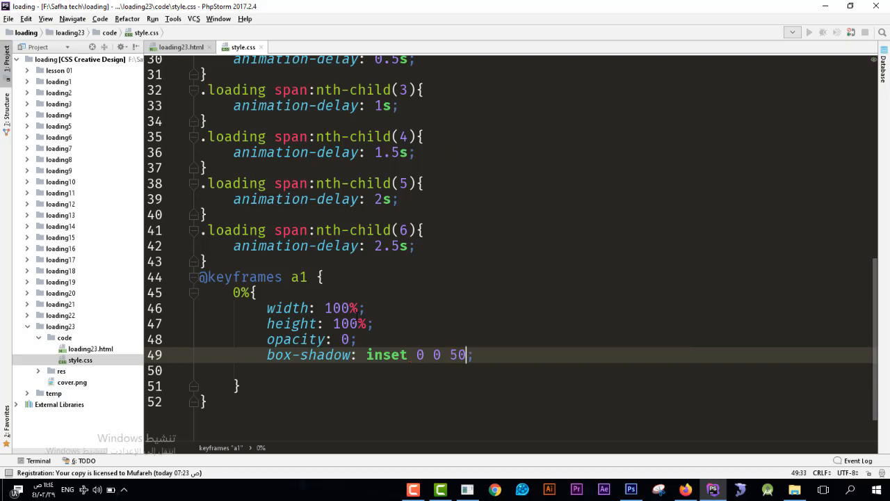
type("px")
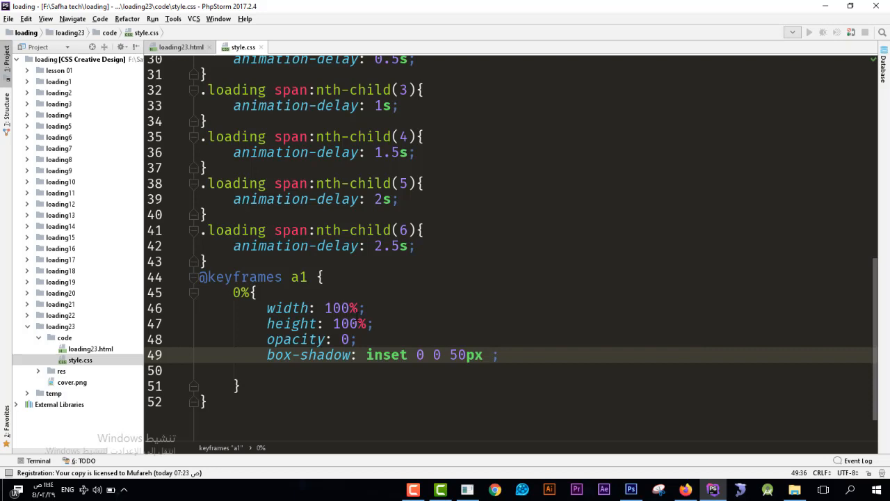
type("rgba(")
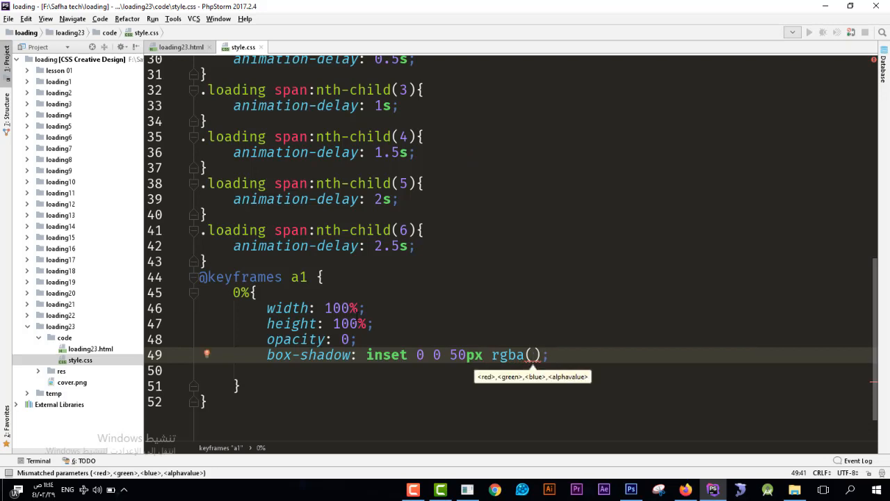
type("17,")
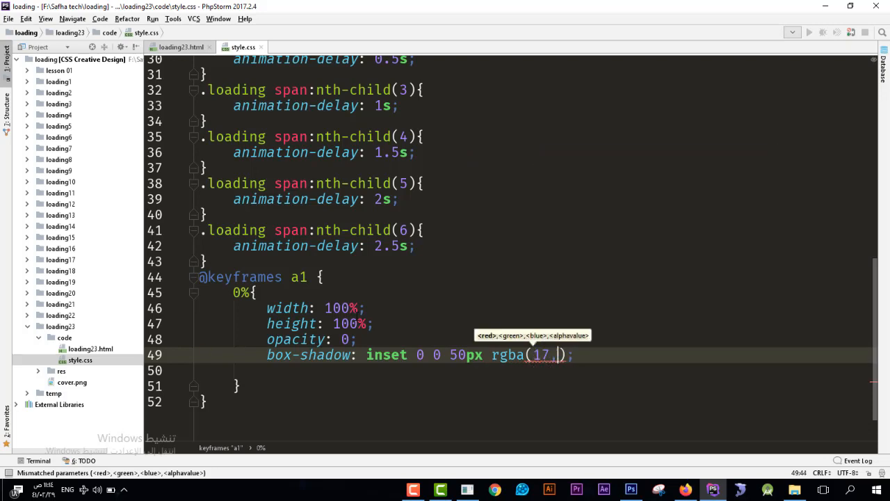
type("171,17")
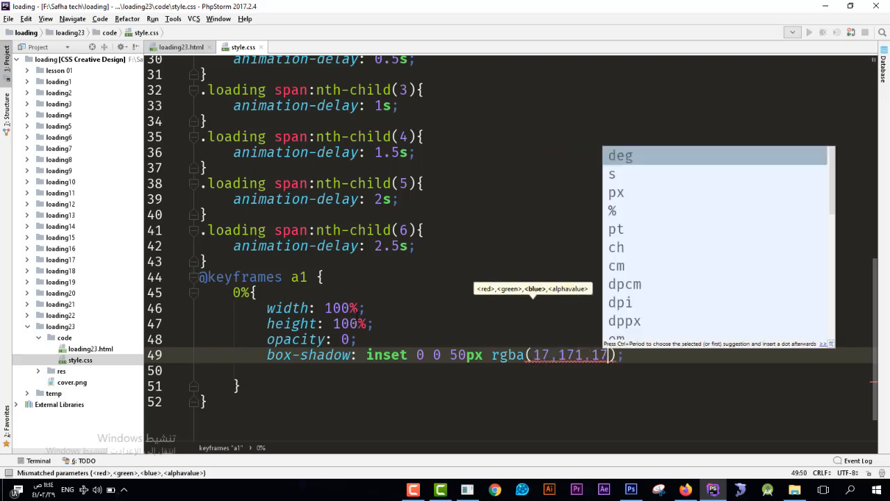
type(".8")
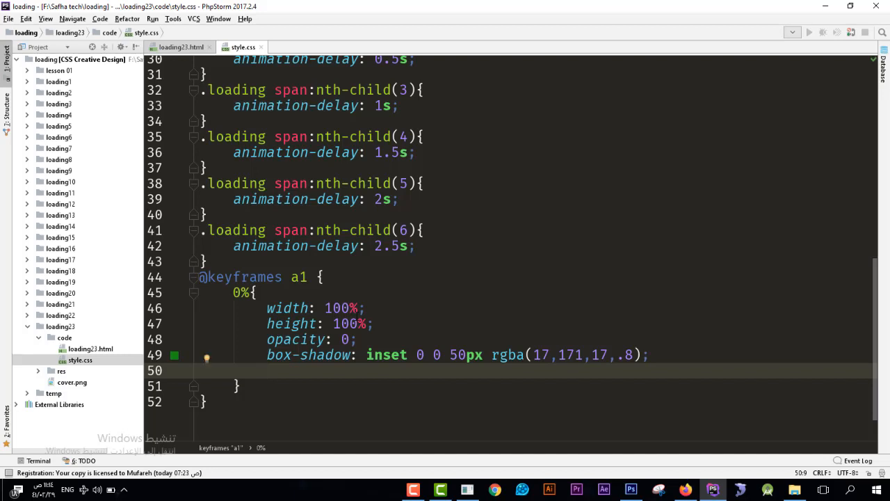
key("ctrl+v")
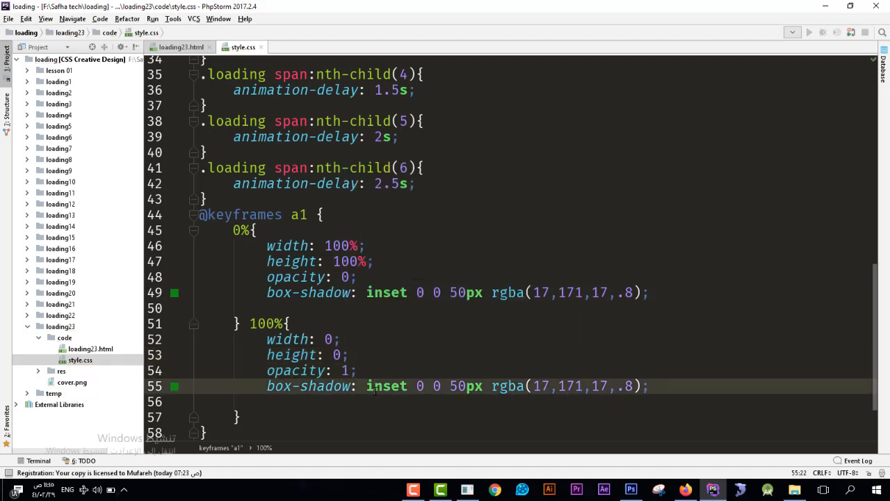
Retune the 100% shadow to rgba(255,255,255,.1) and adjust the 0% shadow's alpha
left_click(548, 387)
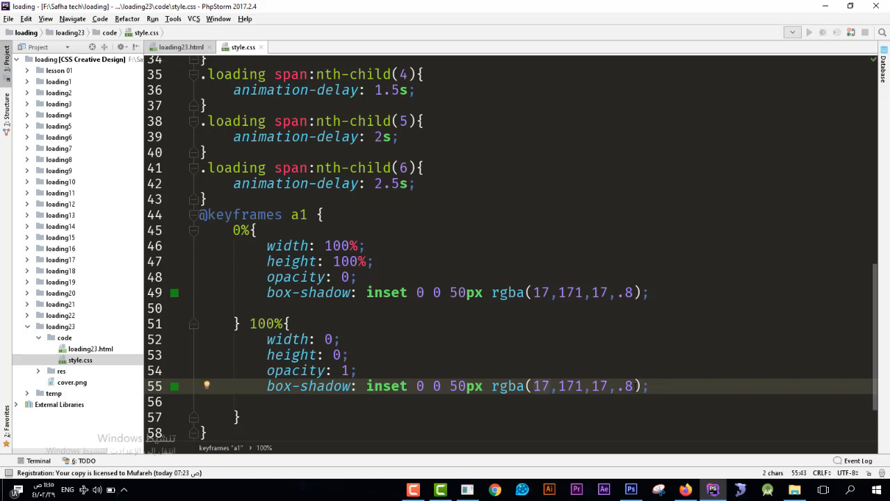
type("1")
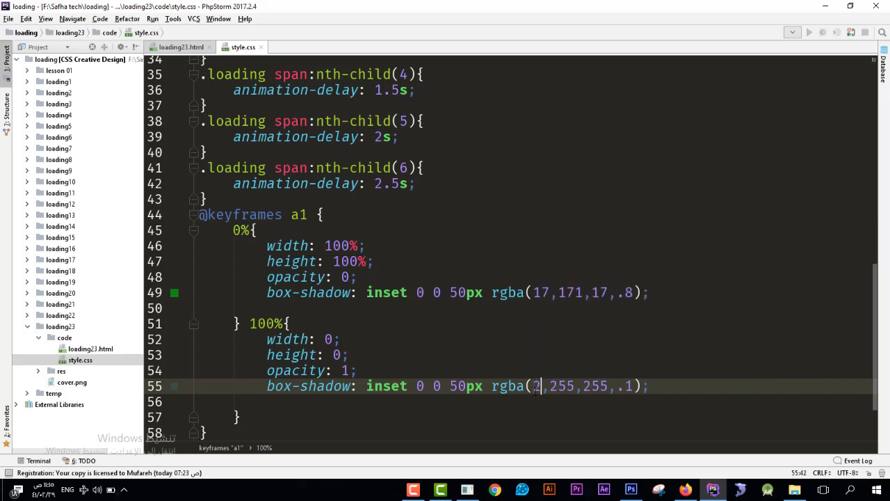
type("55")
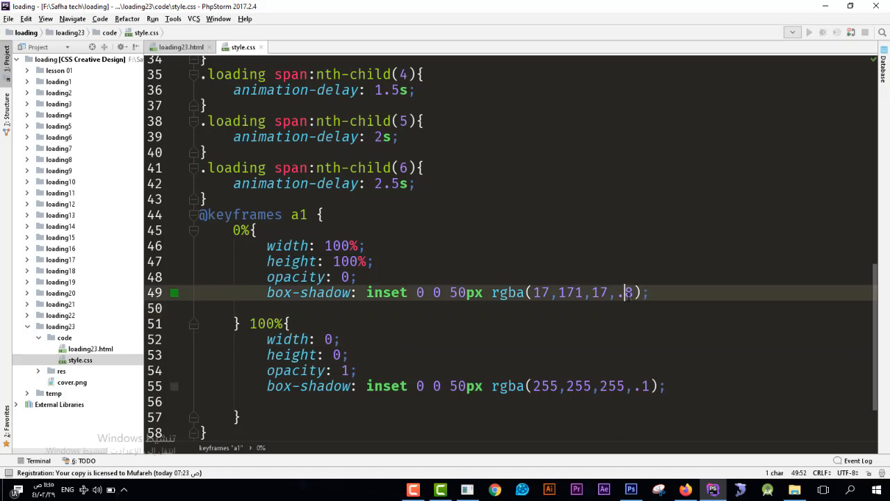
left_click(639, 387)
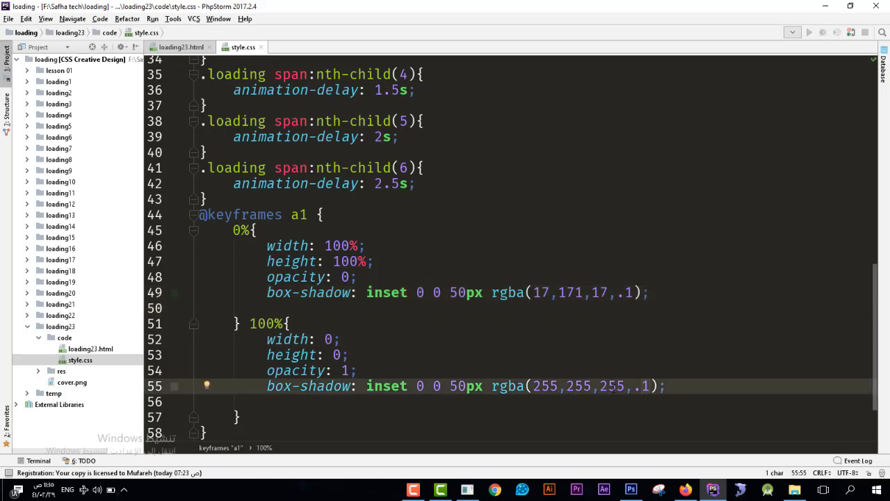
type("8")
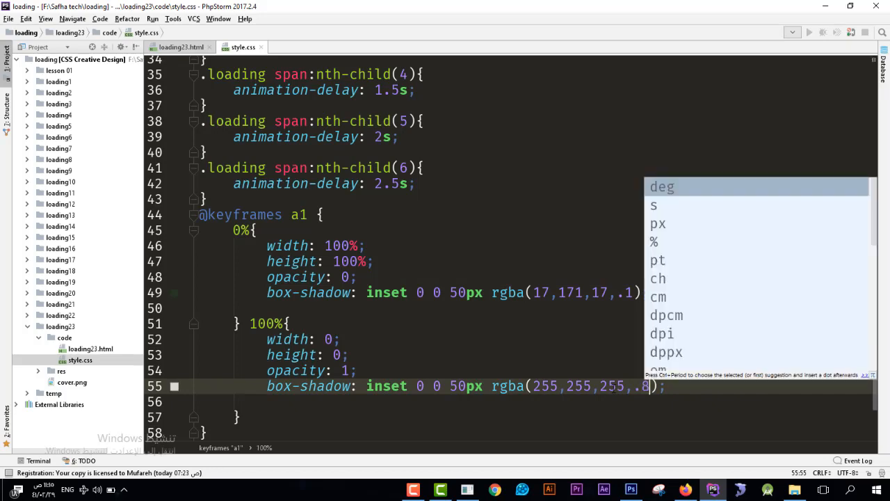
left_click(684, 489)
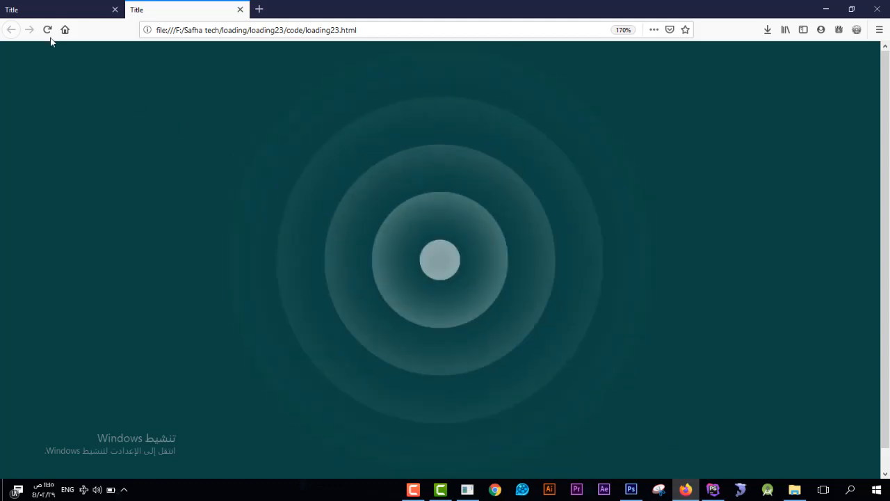
Switch to the reference test-code tab showing the concentric ring animation
left_click(186, 9)
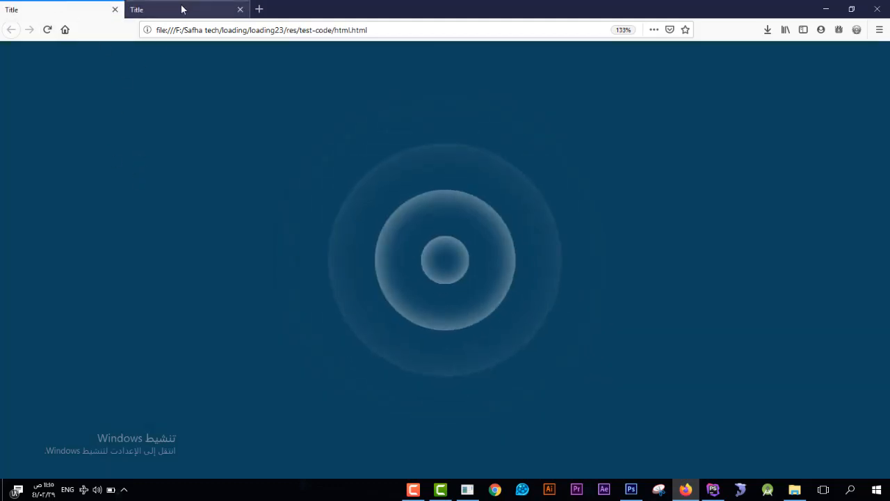